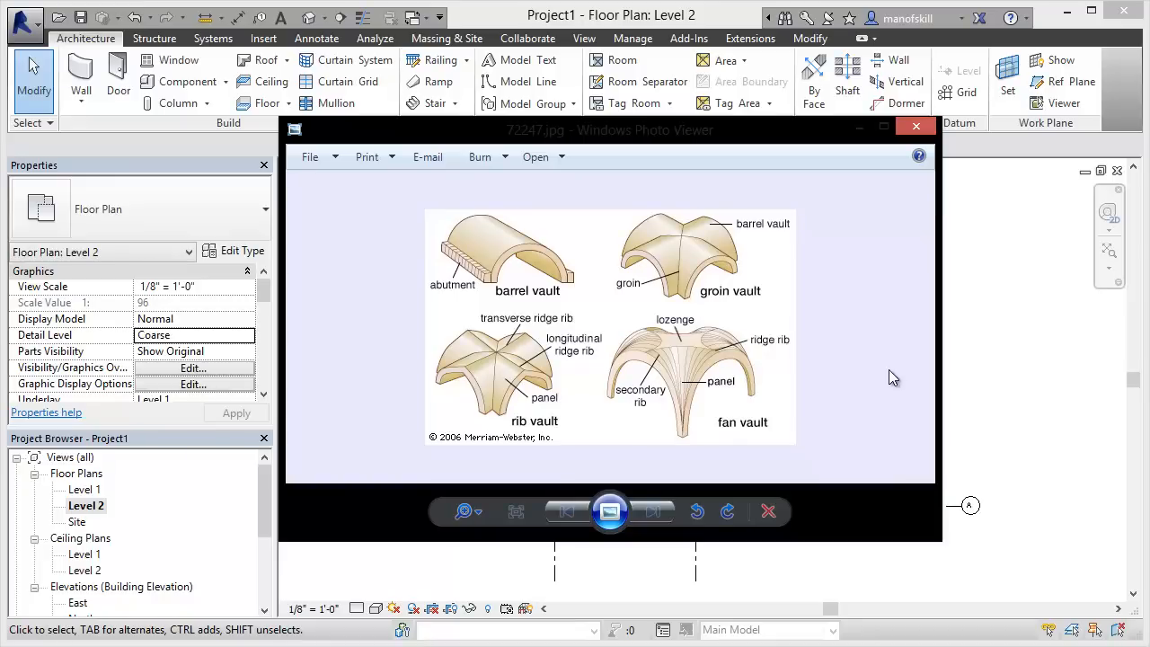
mouse_move(831, 306)
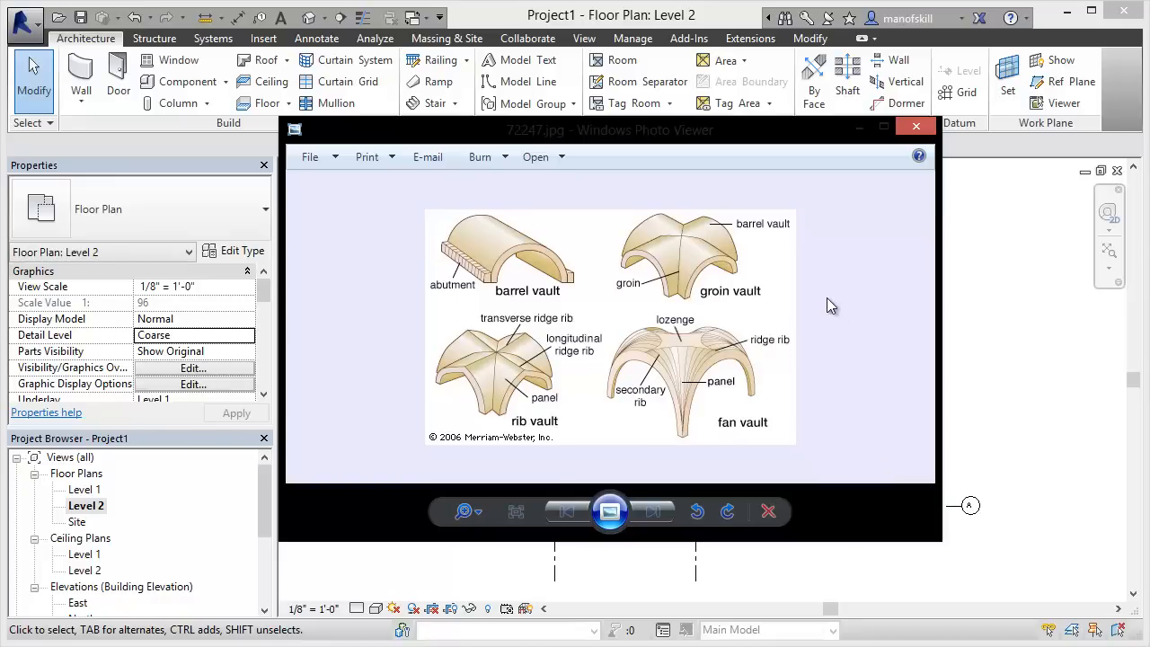
mouse_move(716, 301)
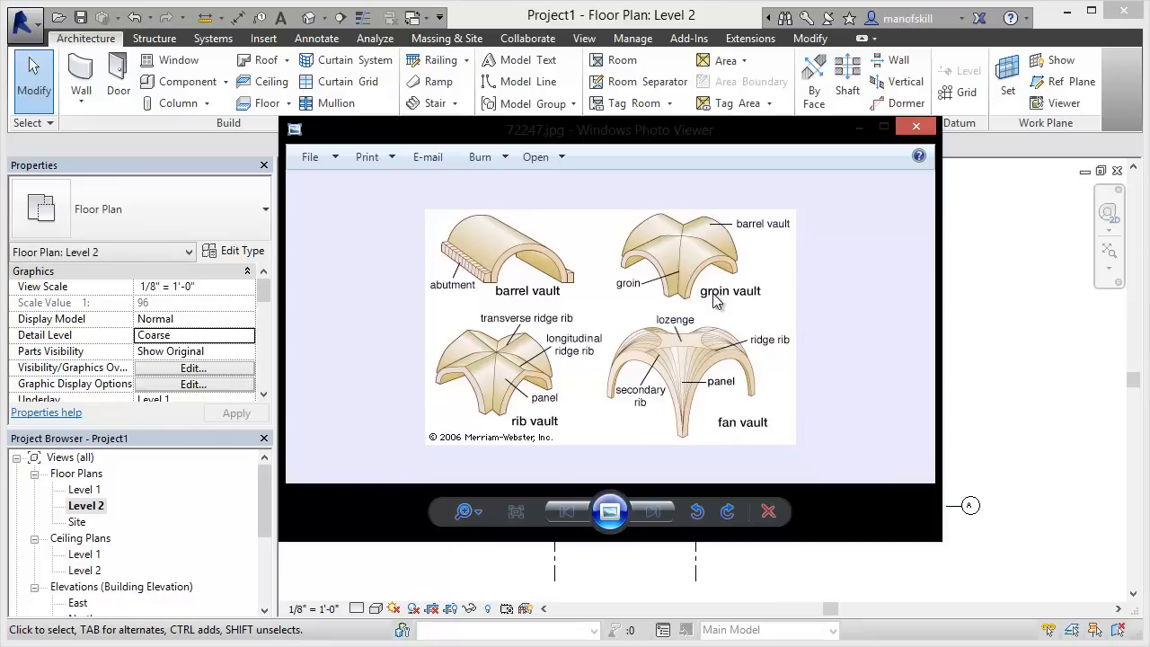
mouse_move(644, 295)
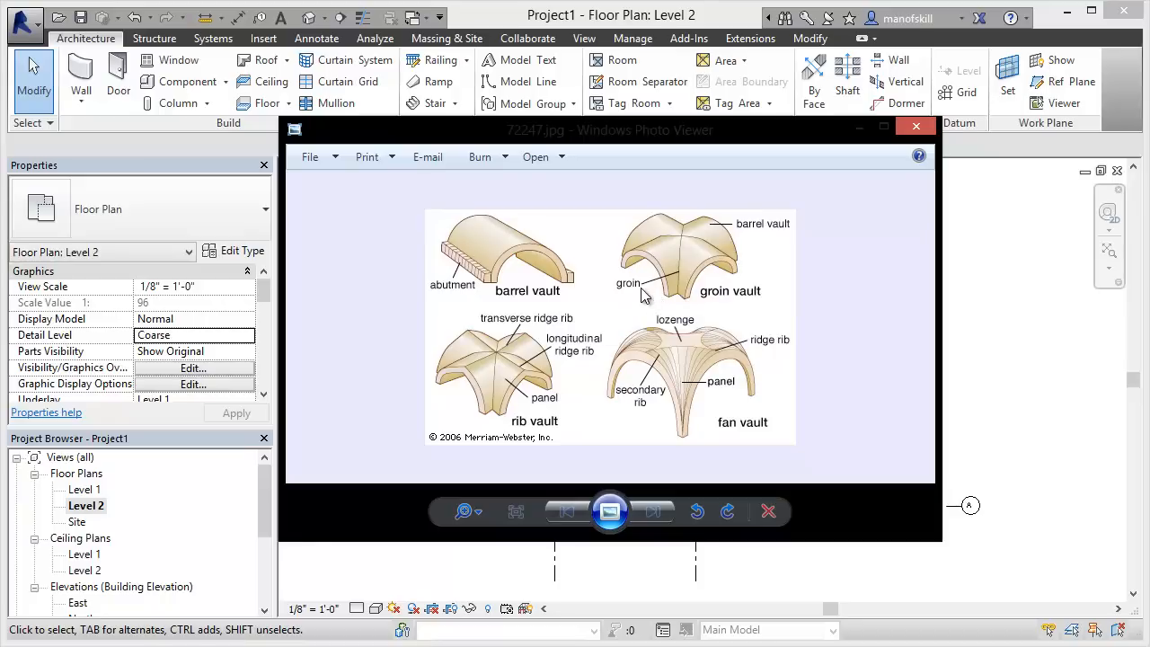
mouse_move(626, 247)
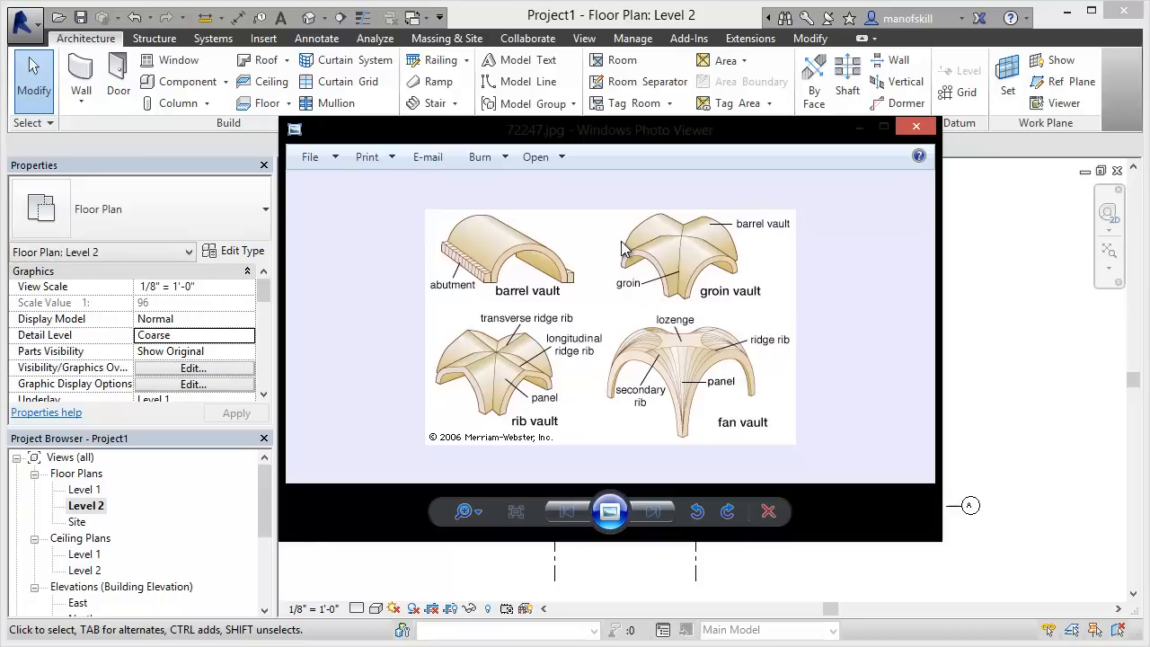
mouse_move(685, 247)
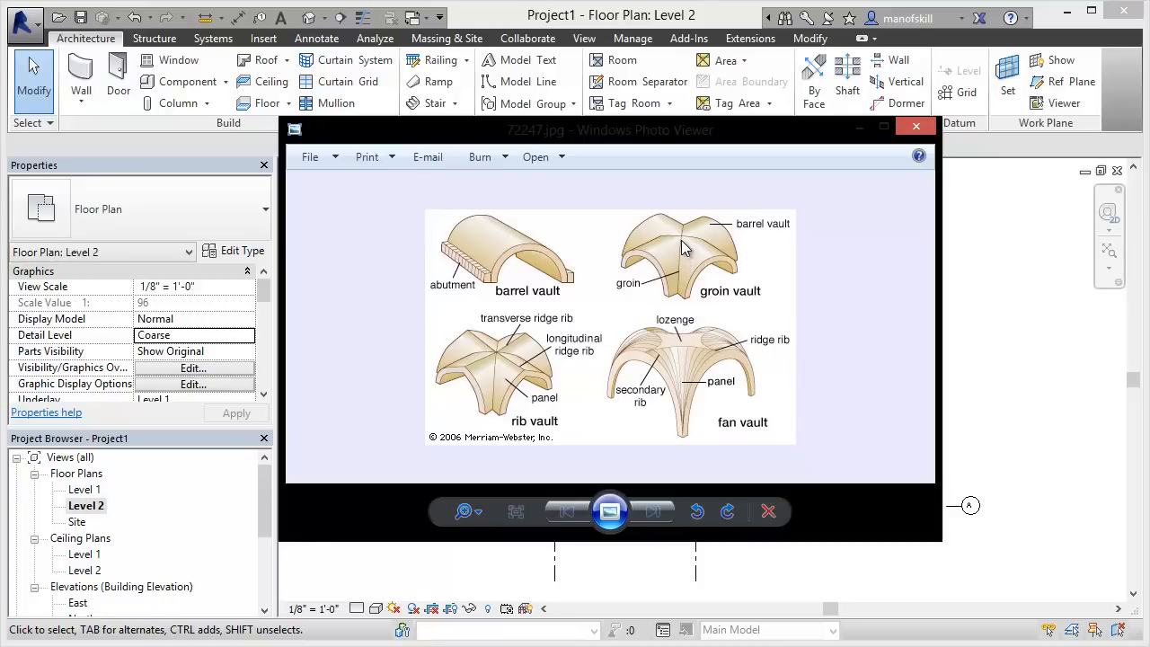
mouse_move(684, 232)
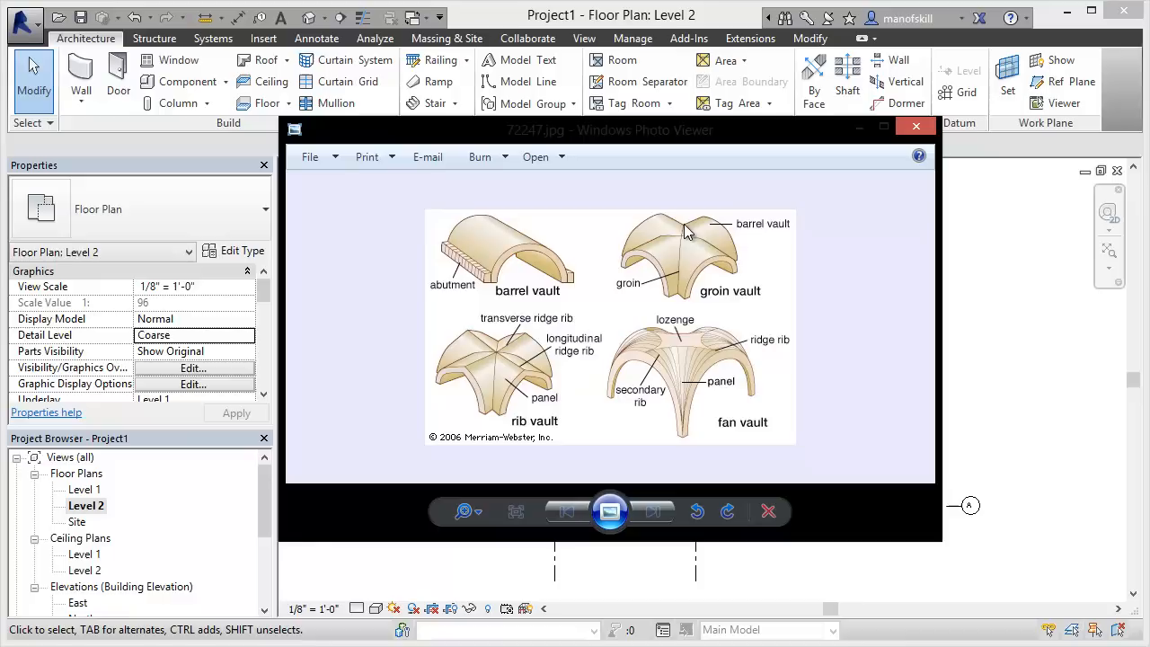
mouse_move(705, 235)
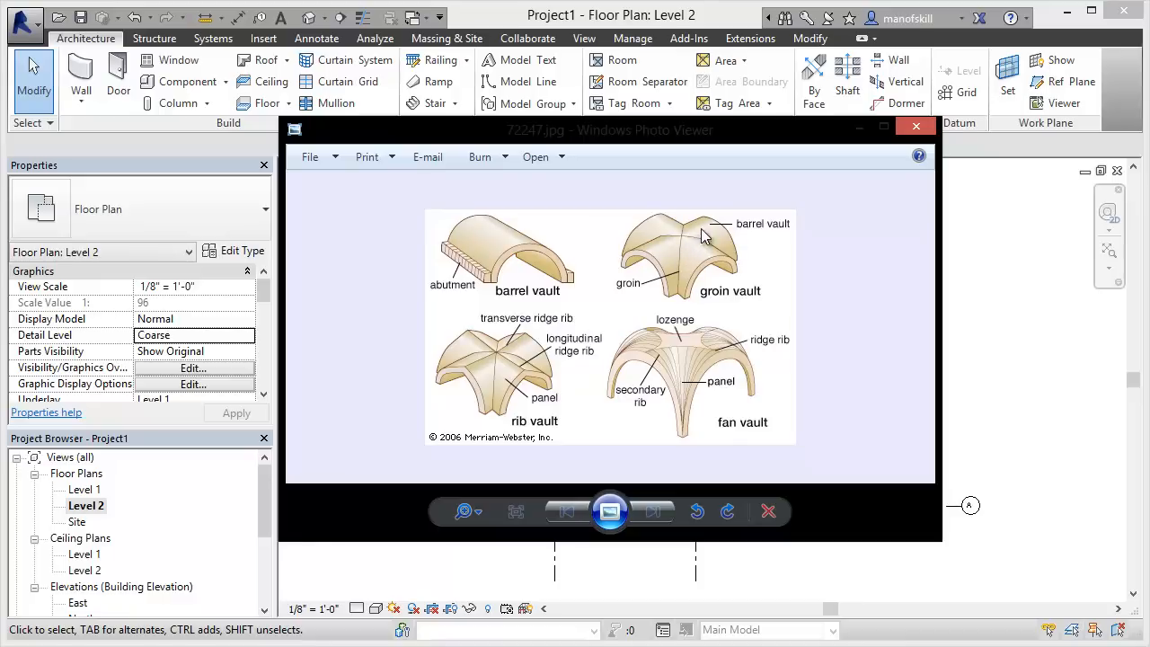
mouse_move(708, 240)
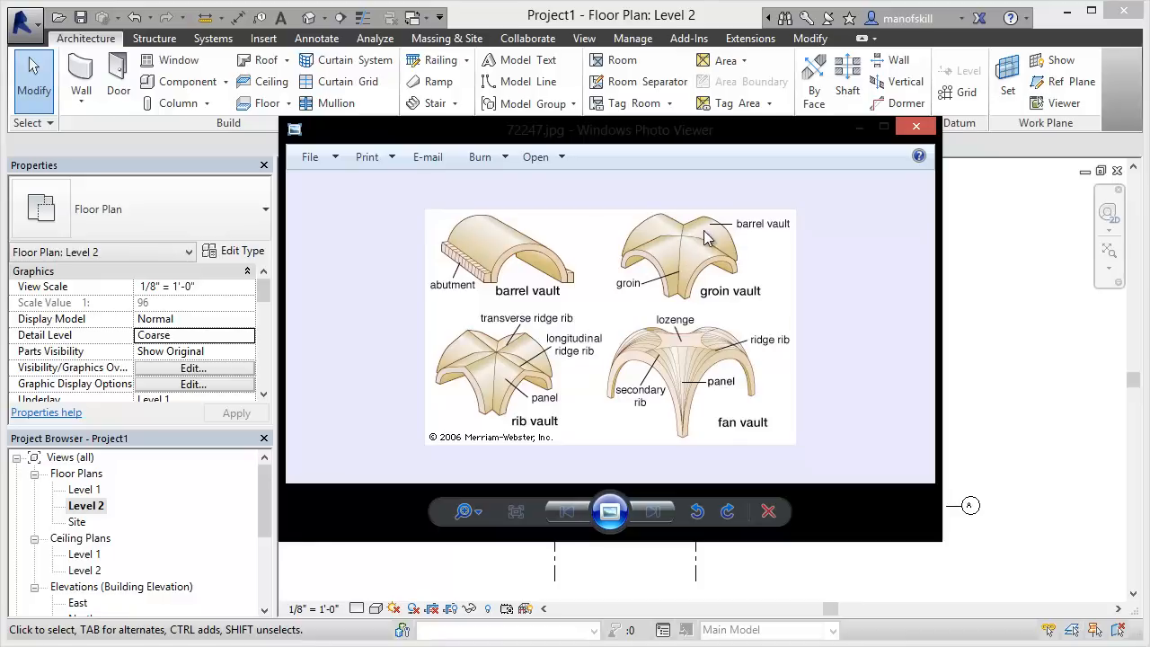
mouse_move(685, 320)
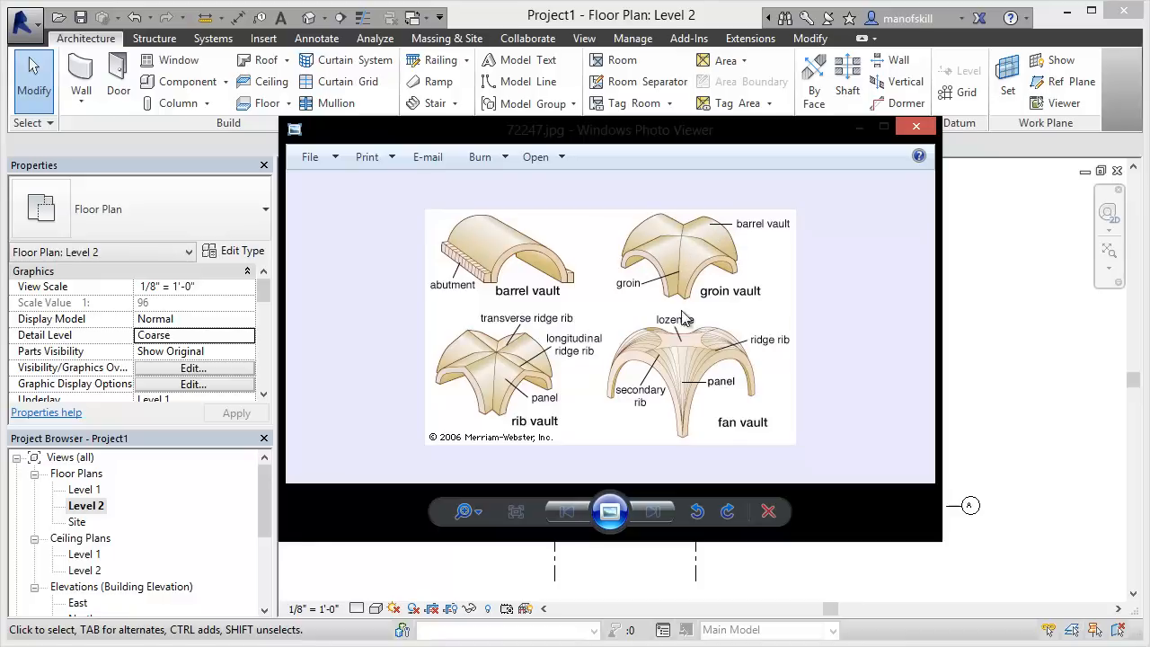
mouse_move(789, 305)
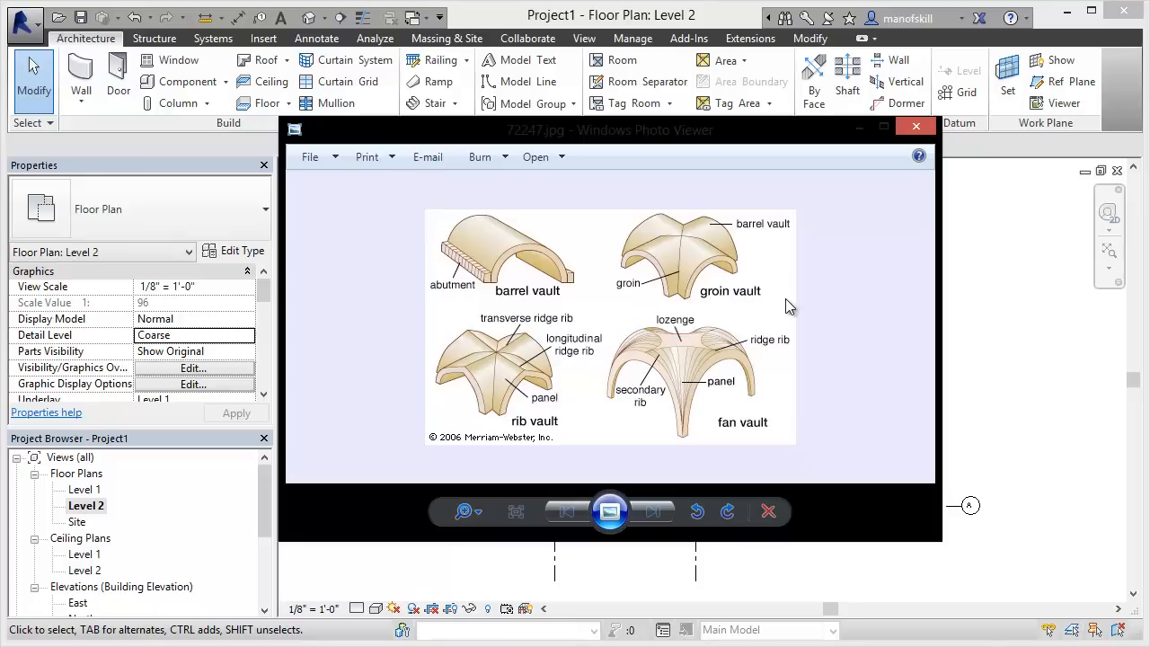
mouse_move(836, 296)
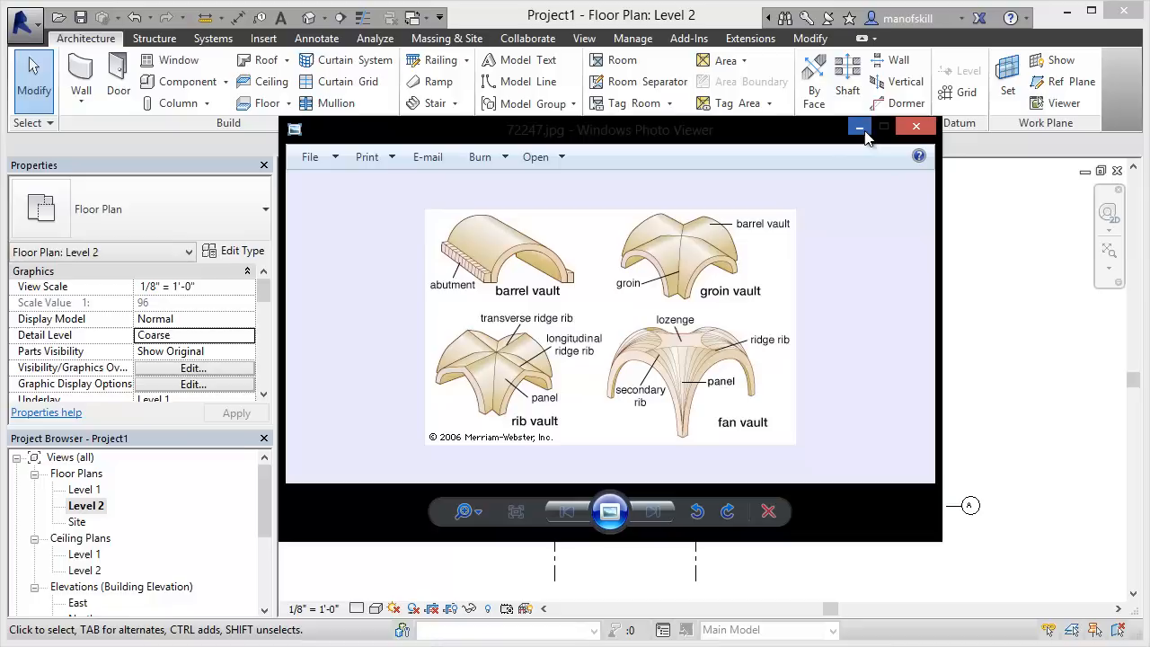
Minimize the vault reference photo and scroll the Project Browser down toward the elevation views
click(859, 126)
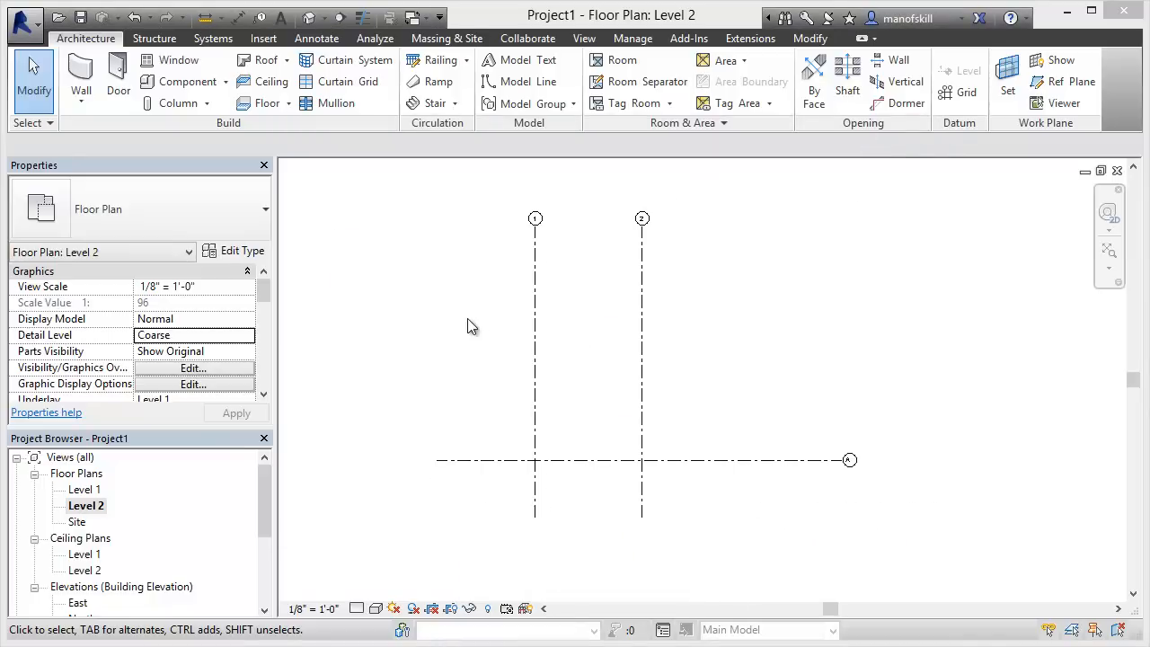
mouse_move(687, 466)
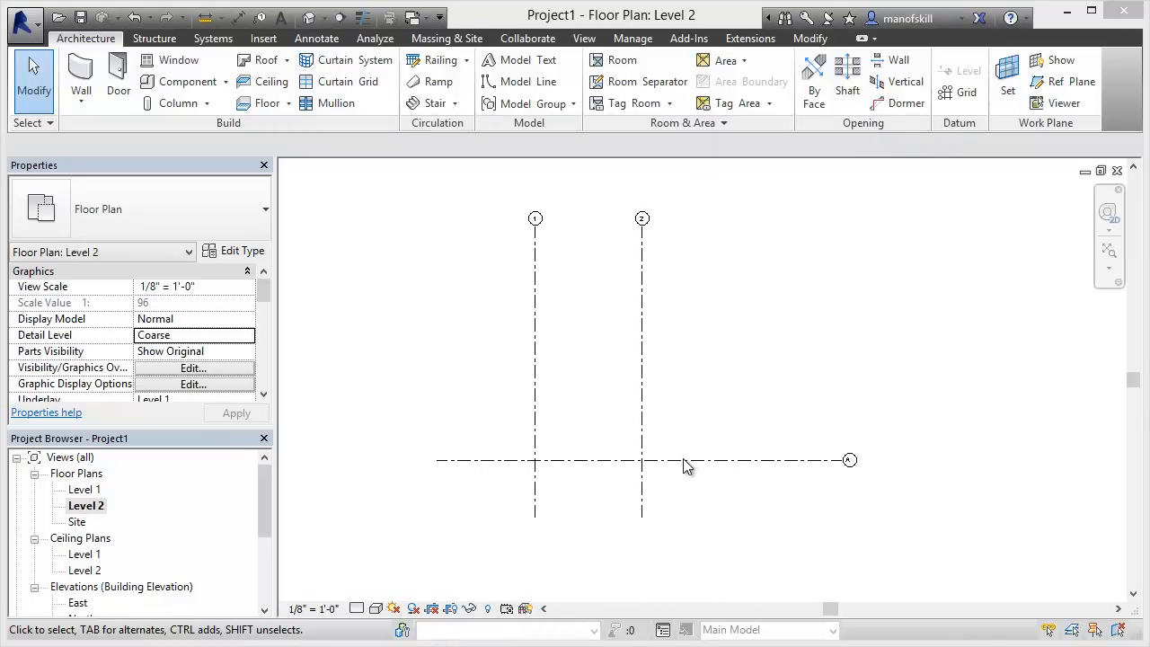
mouse_move(560, 207)
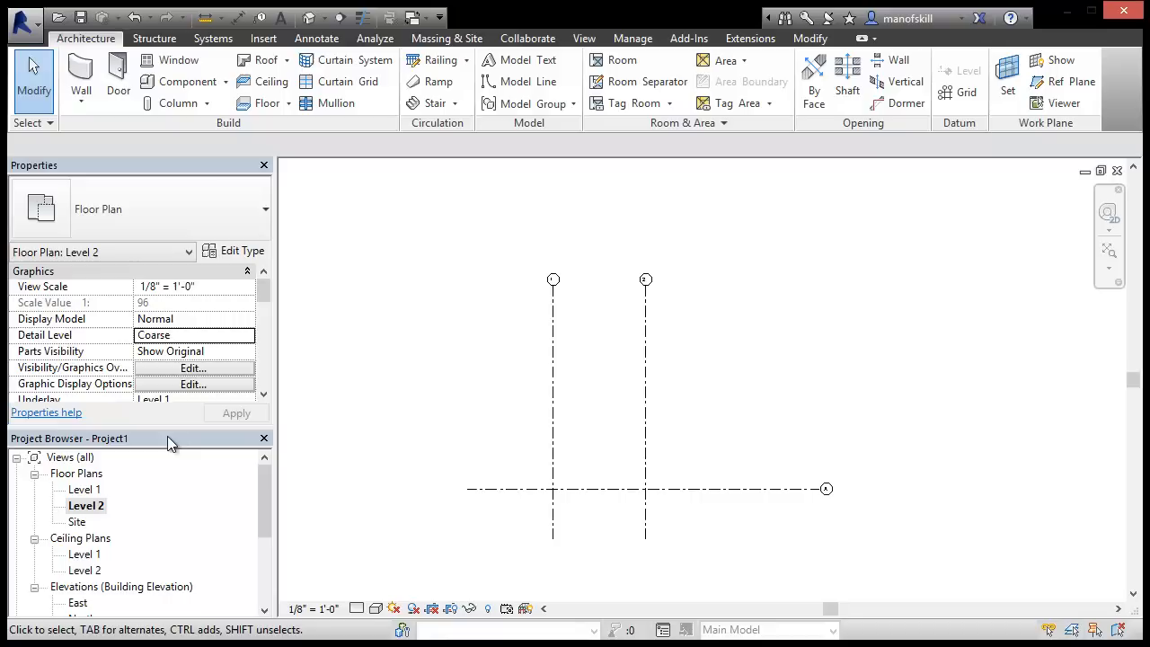
mouse_move(386, 343)
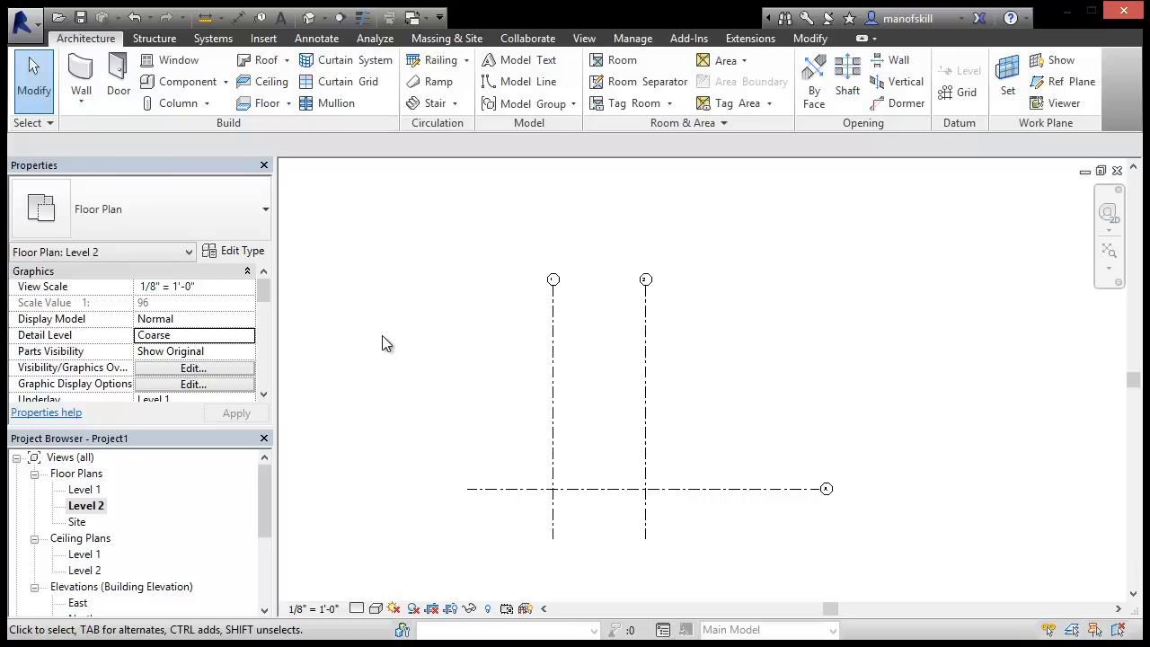
mouse_move(228, 469)
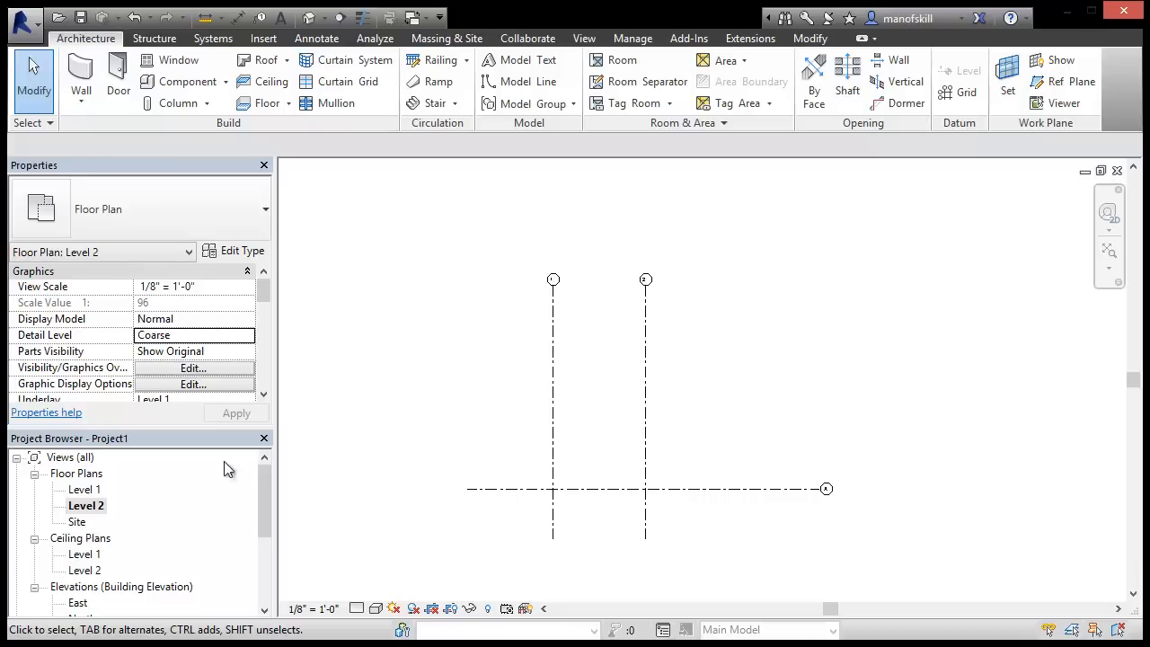
scroll(down, 3)
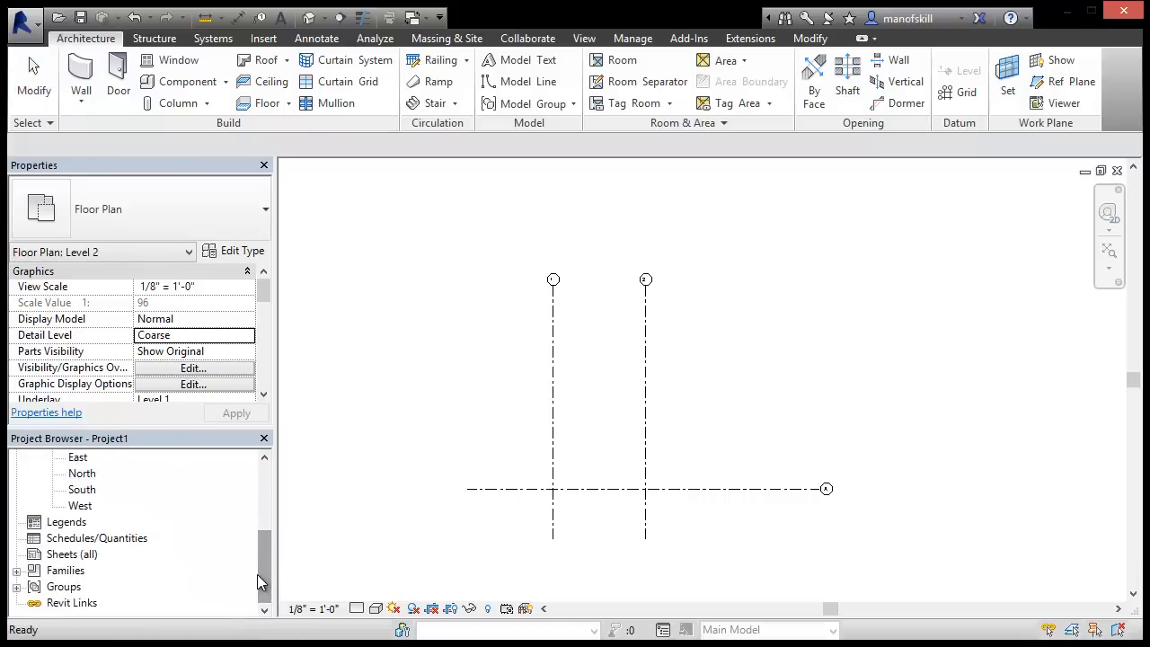
Open the South elevation and start a new in-place mass named Mass 1
double_click(82, 489)
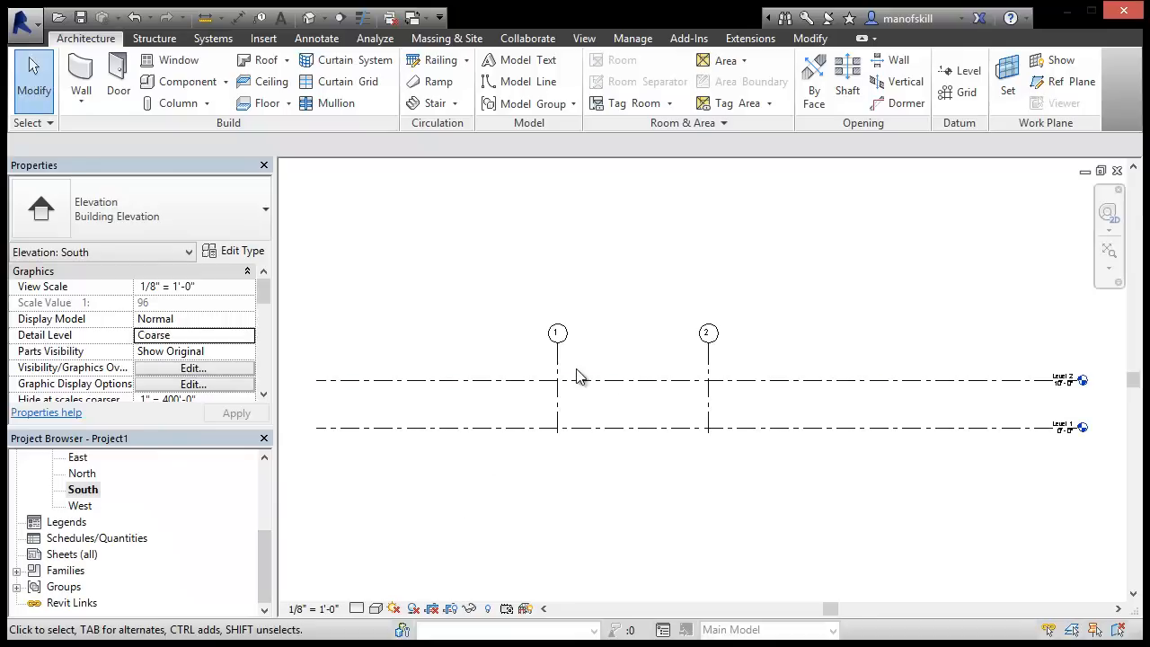
click(447, 38)
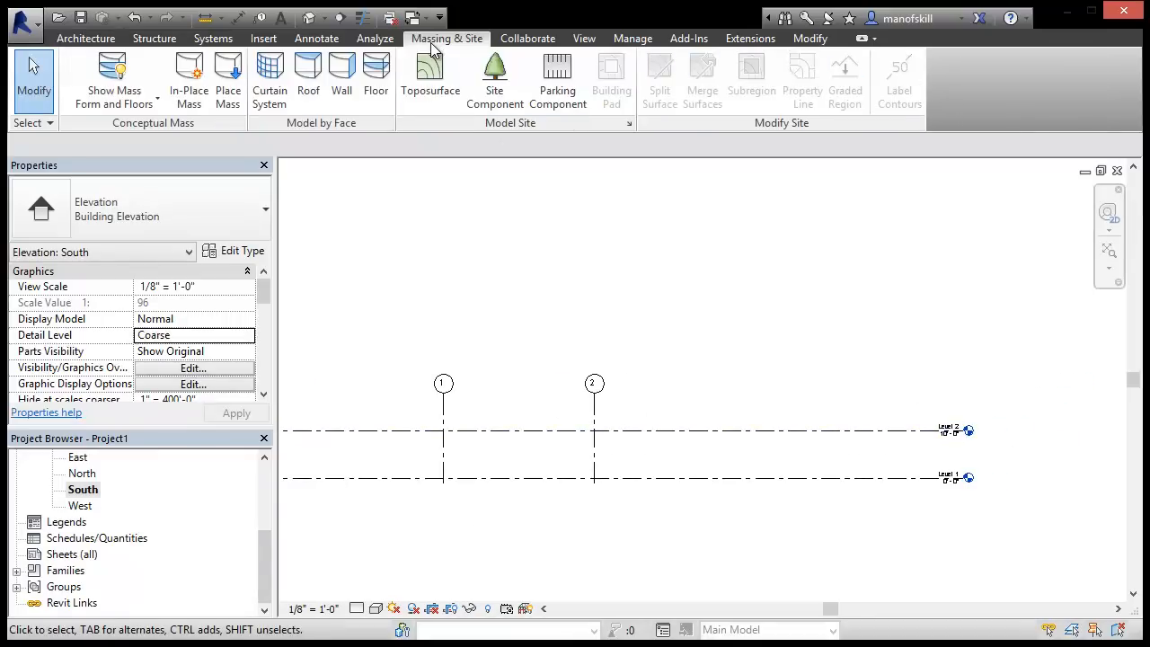
mouse_move(188, 81)
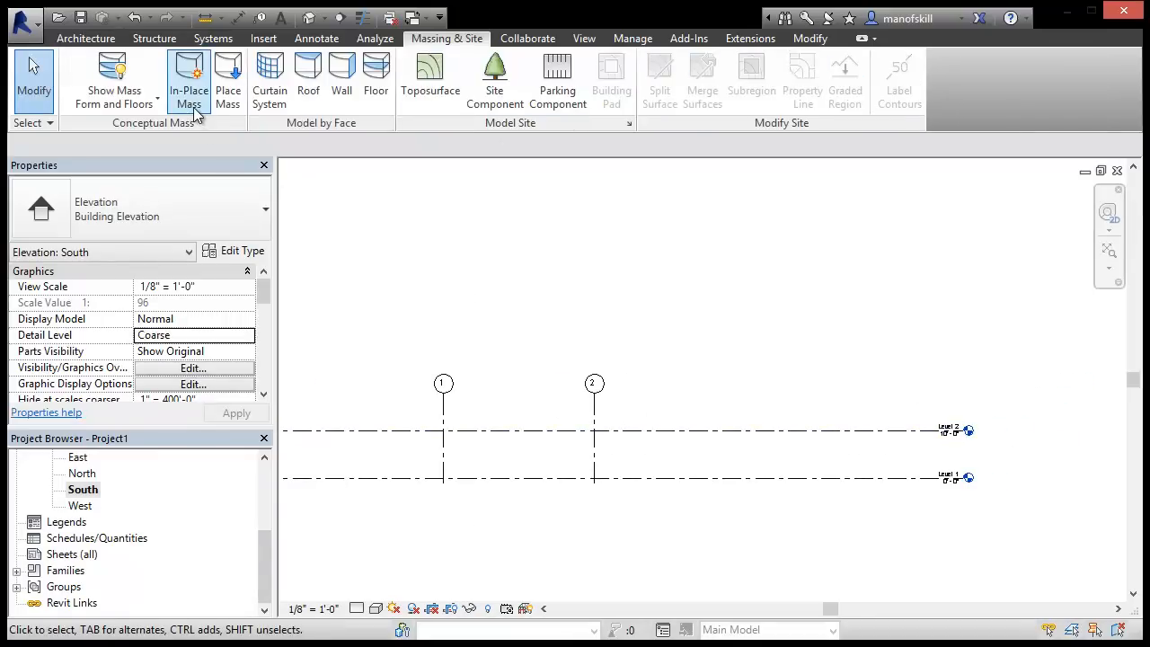
click(189, 81)
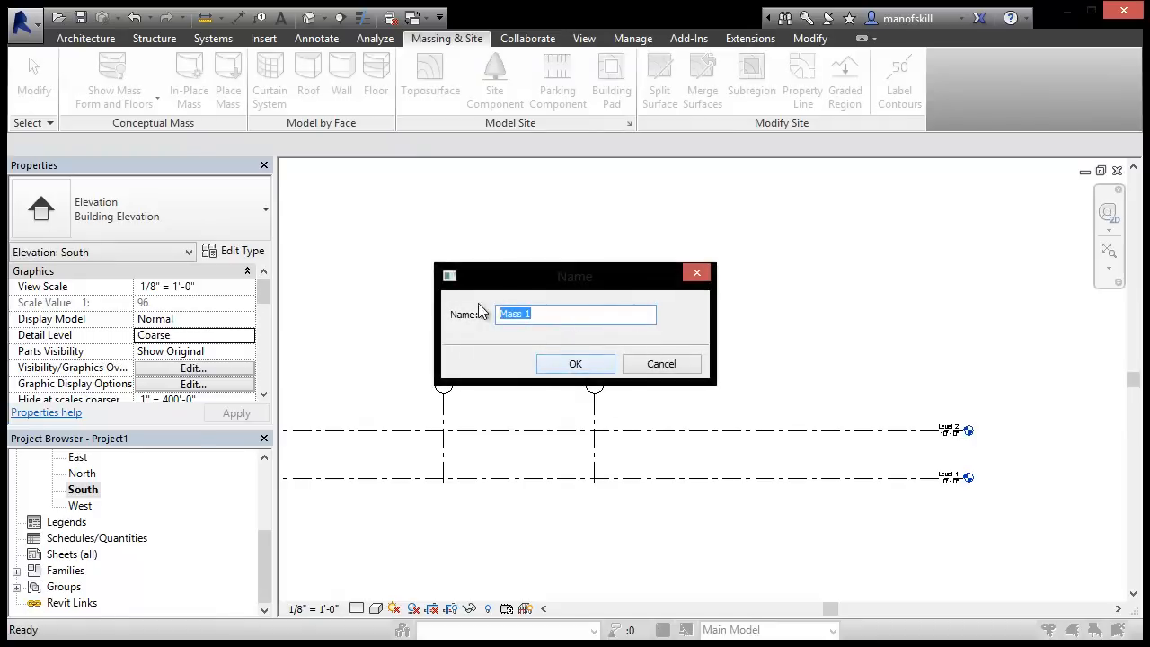
click(575, 363)
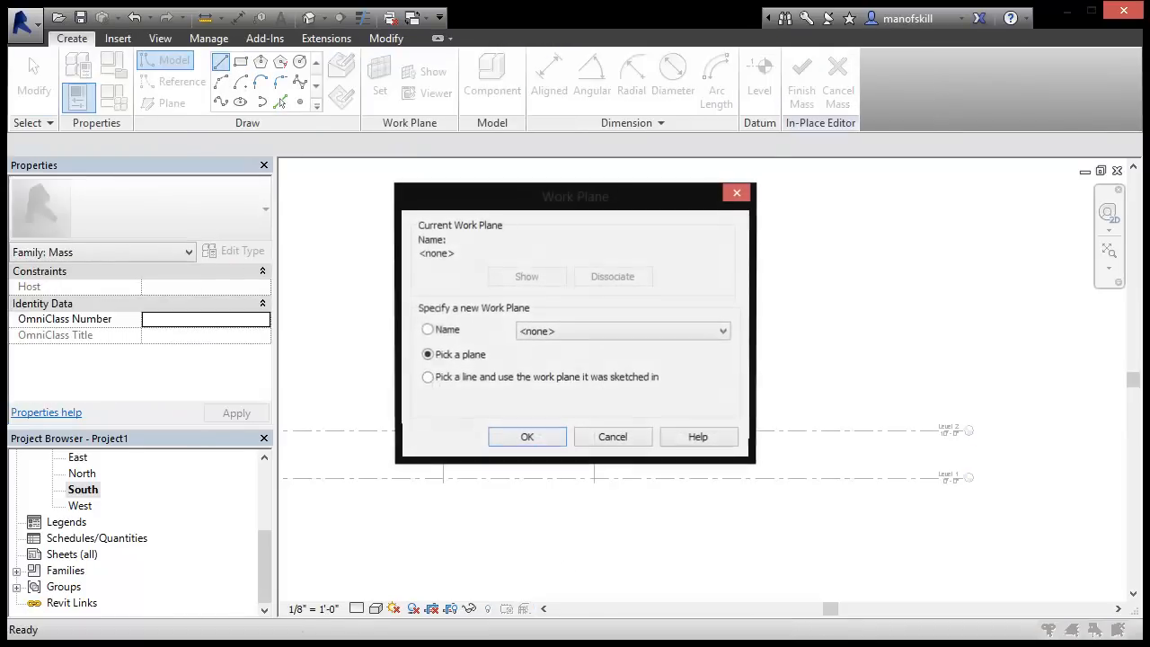
Set Grid : A as the mass's work plane, chosen by name
click(427, 328)
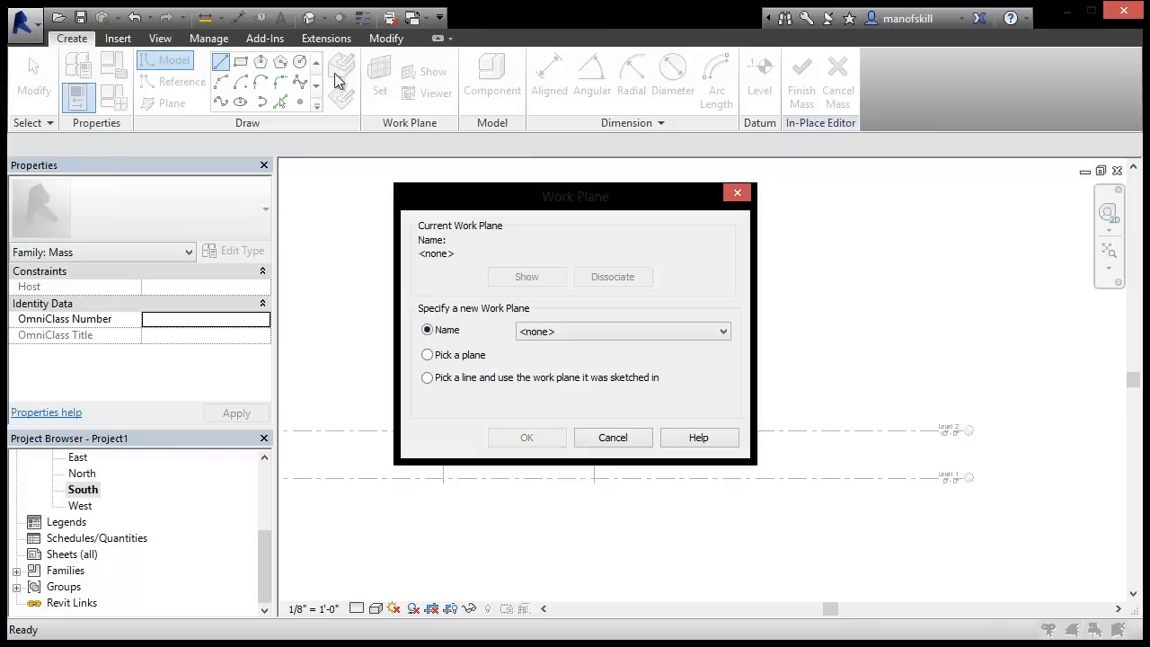
mouse_move(359, 86)
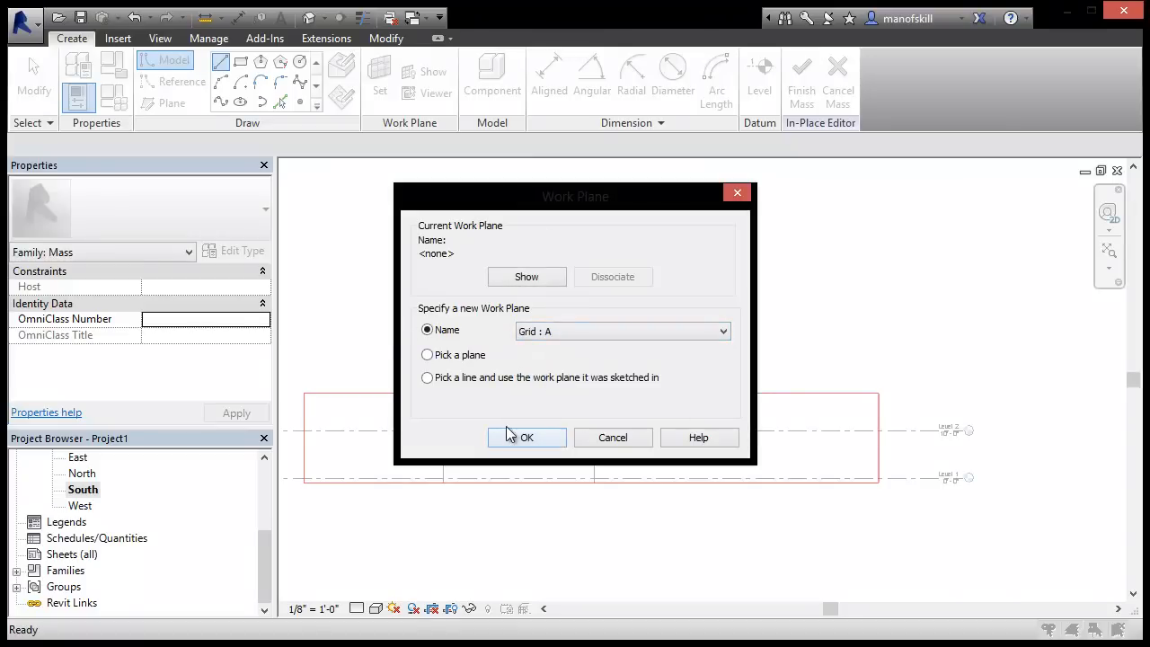
click(527, 437)
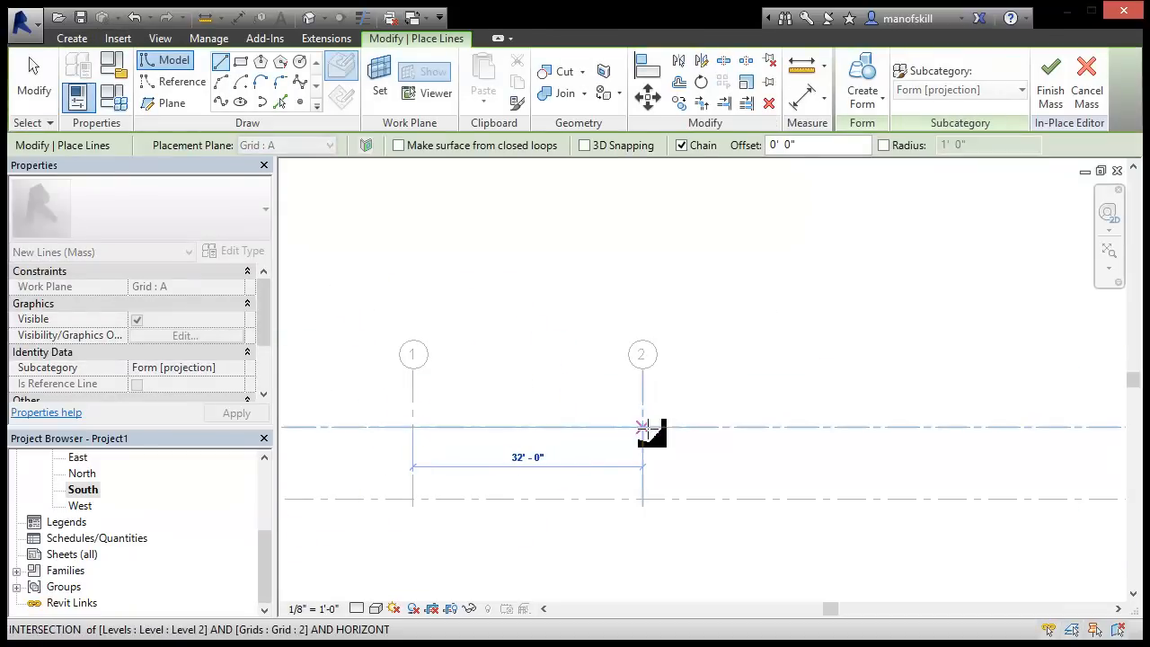
Sketch the semicircular profile between grids 1 and 2, make it a solid form, and finish Mass 1
click(642, 426)
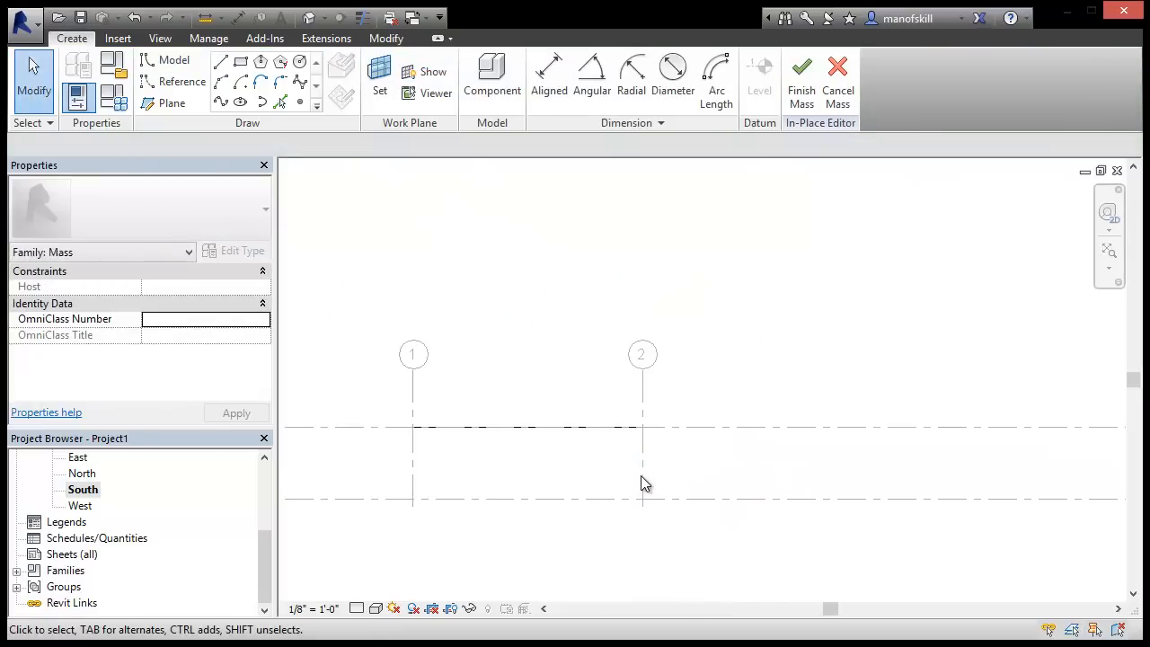
click(526, 426)
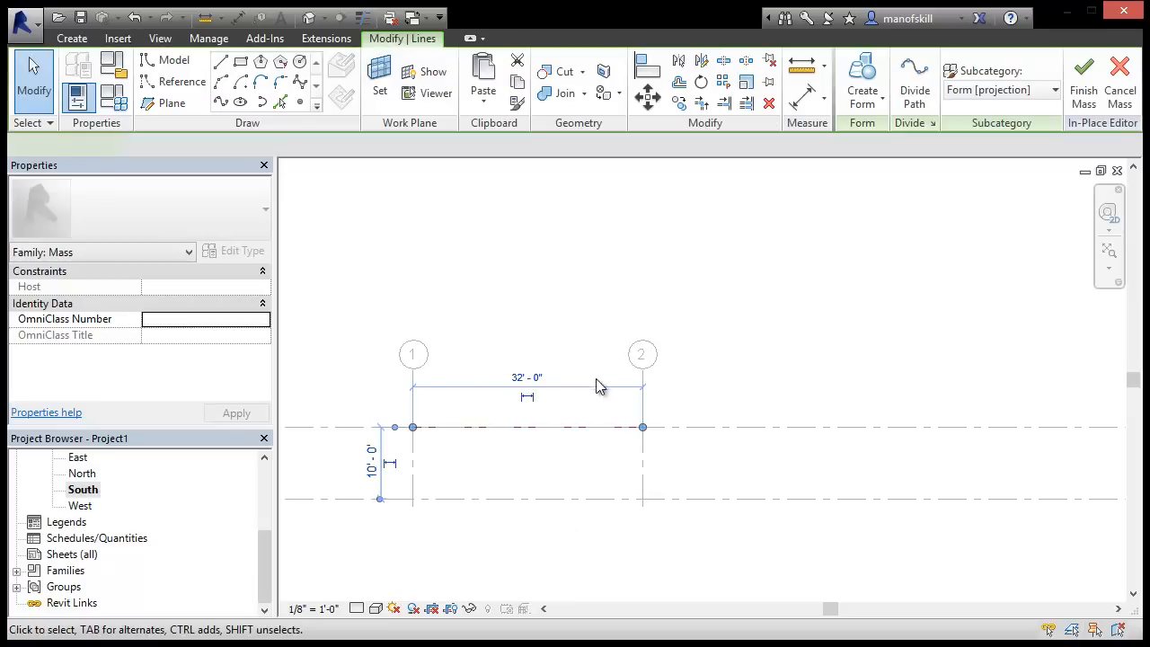
click(528, 388)
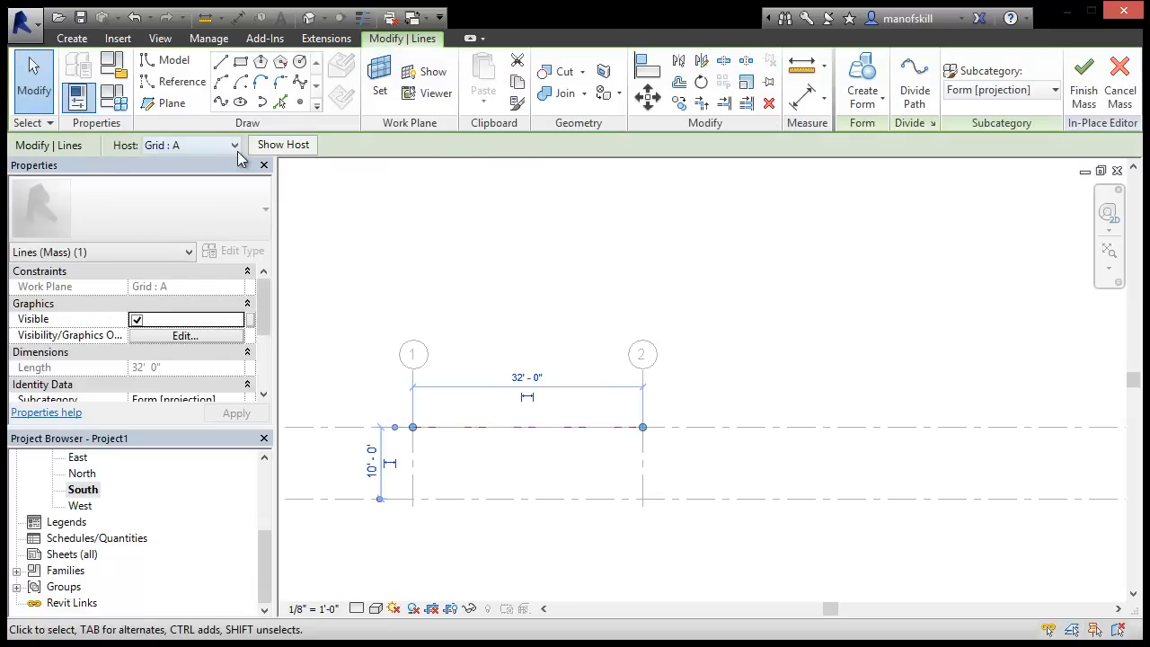
mouse_move(166, 103)
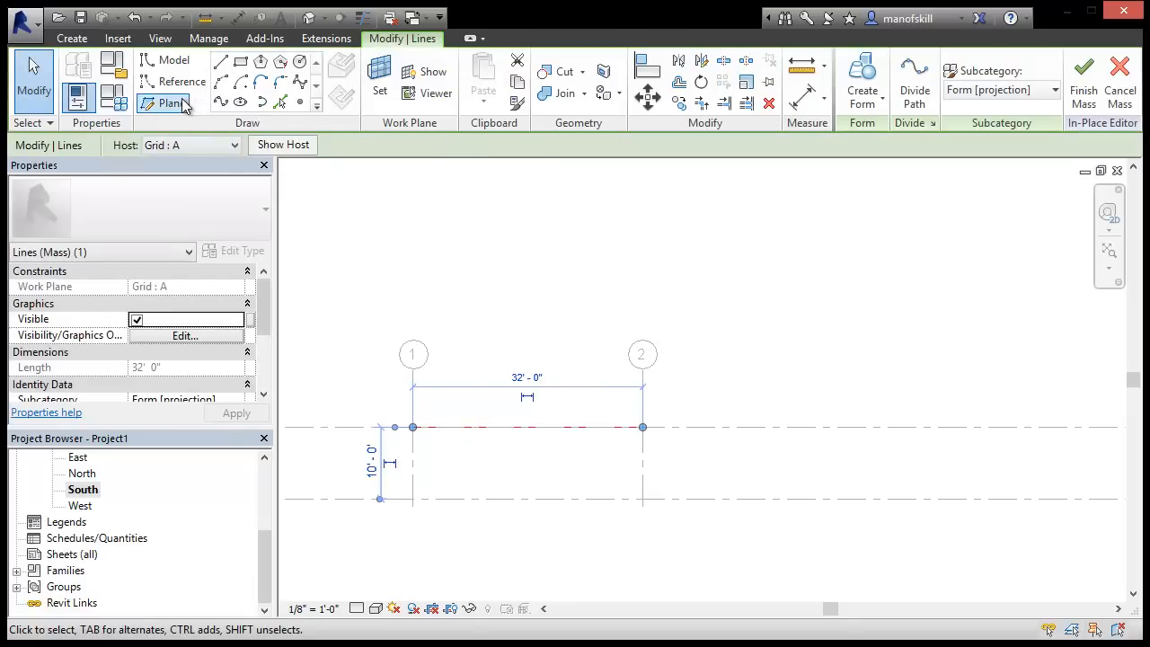
click(173, 59)
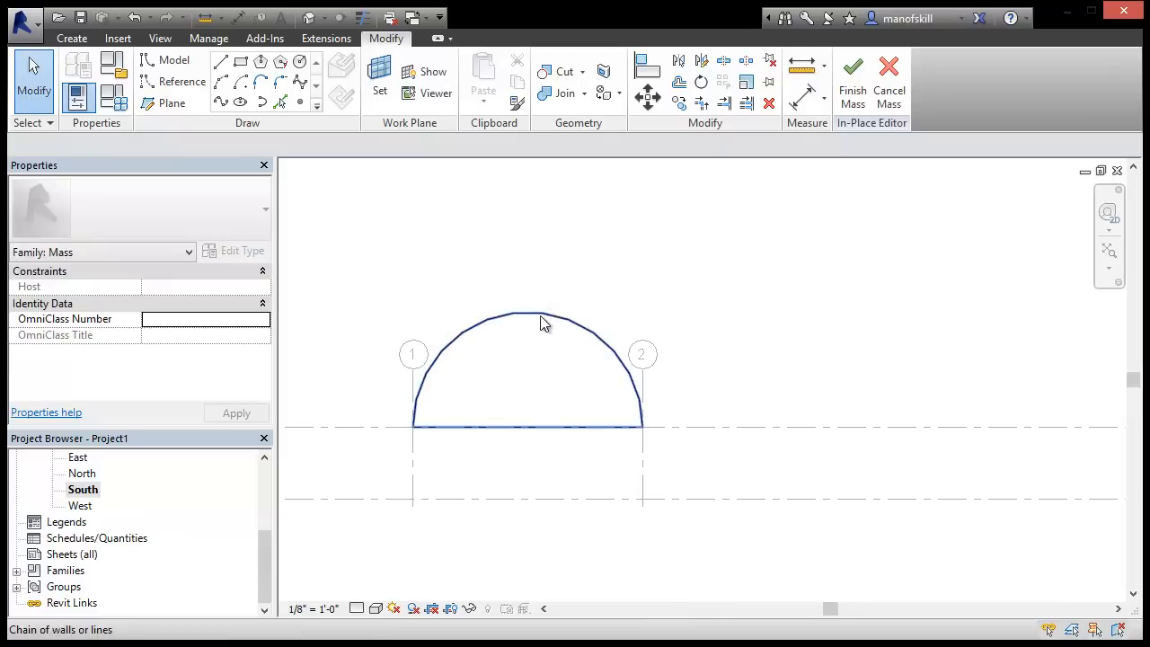
click(539, 319)
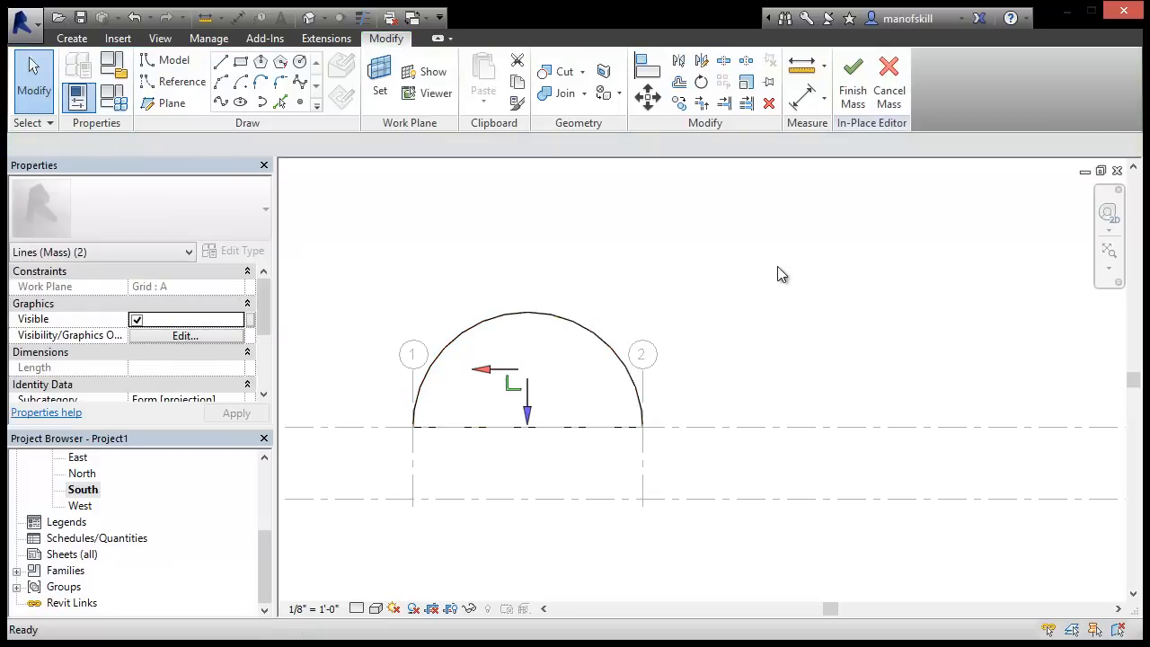
click(526, 359)
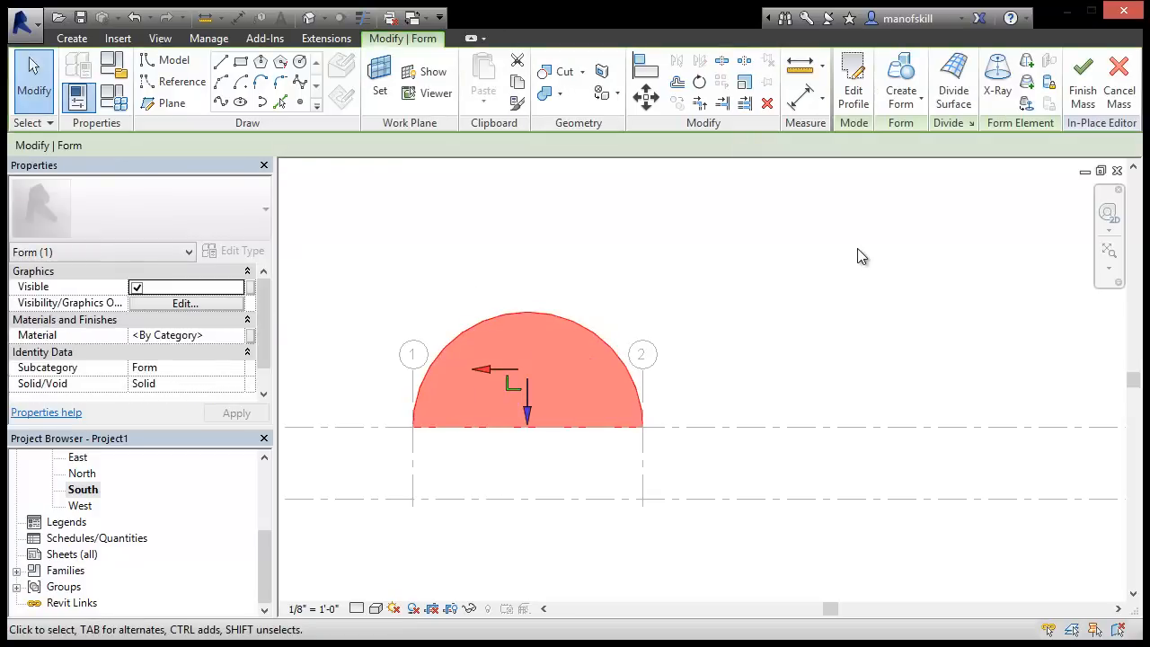
mouse_move(1083, 81)
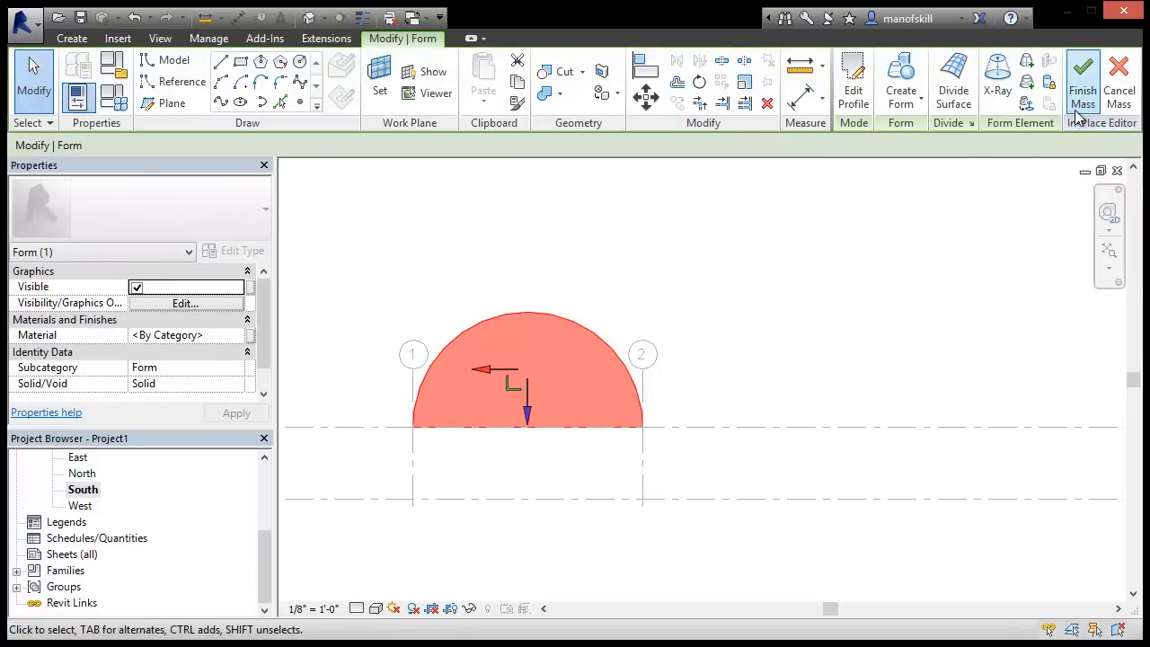
click(1083, 81)
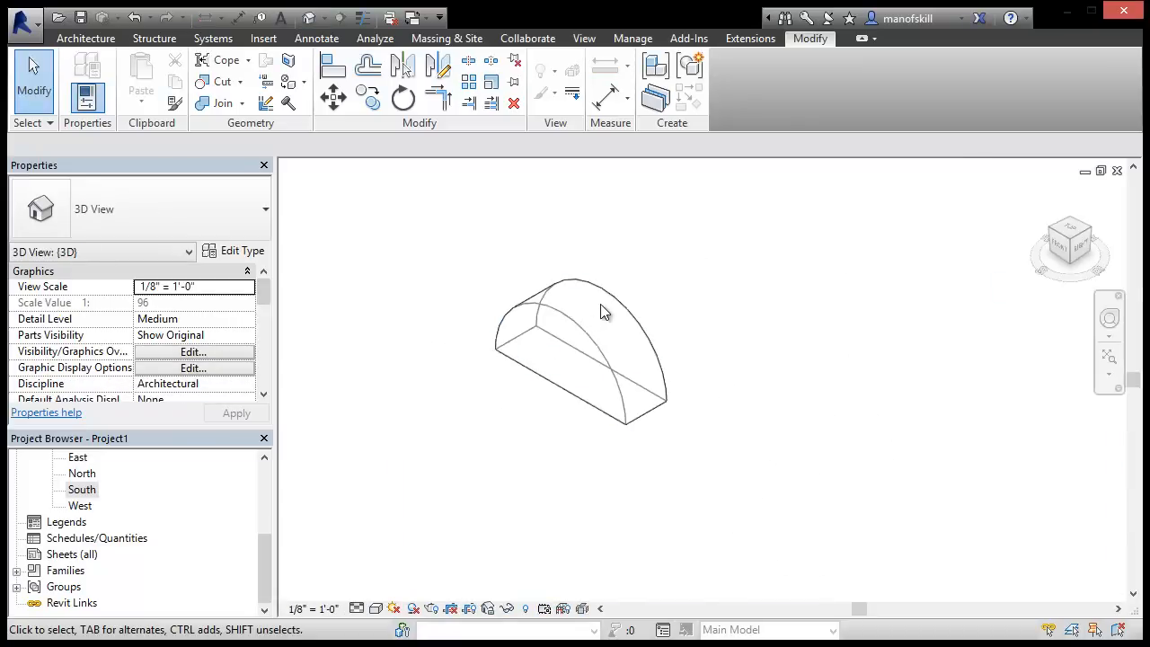
Drag Mass 1's end handle to lengthen the half-cylinder into a long barrel
click(602, 351)
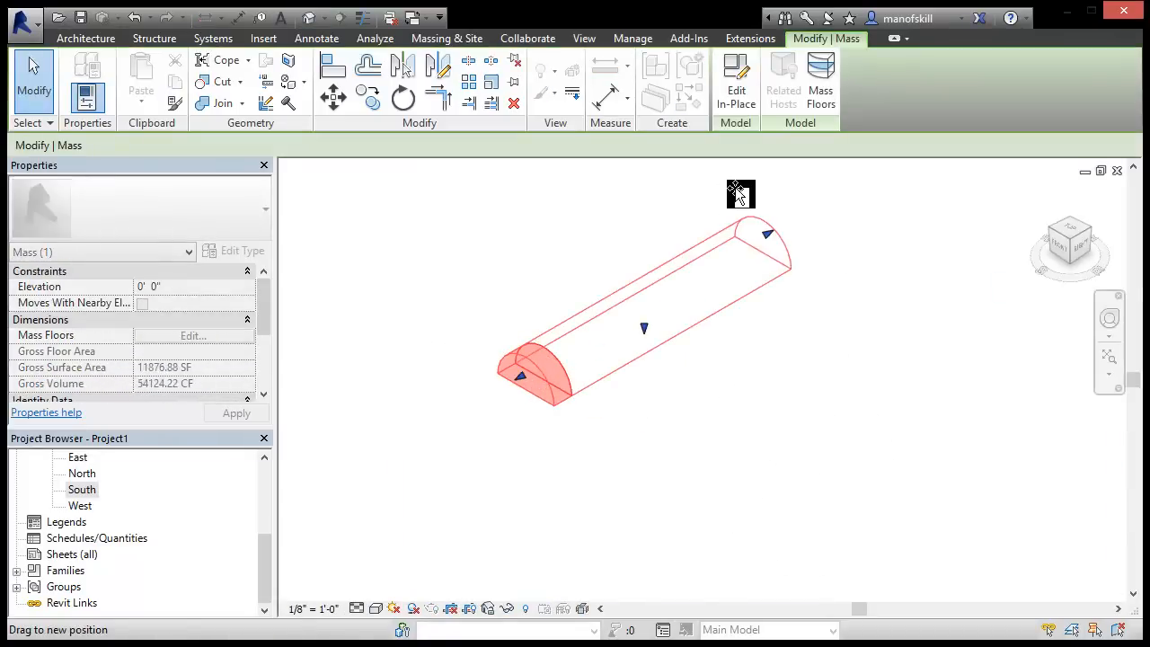
click(525, 422)
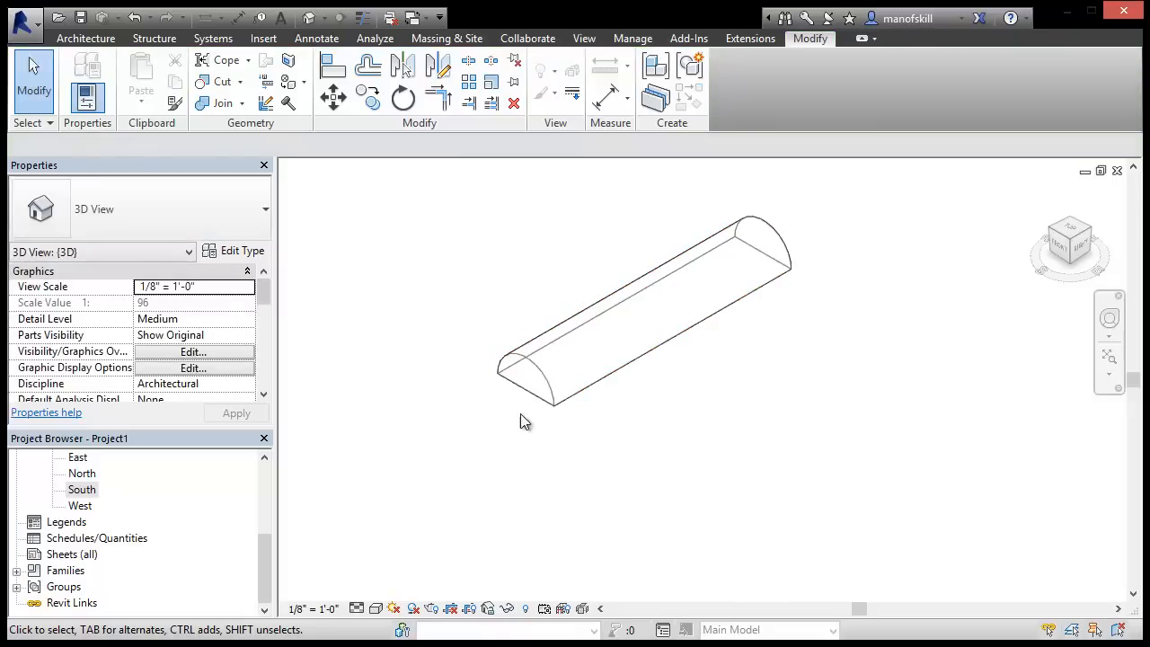
mouse_move(519, 400)
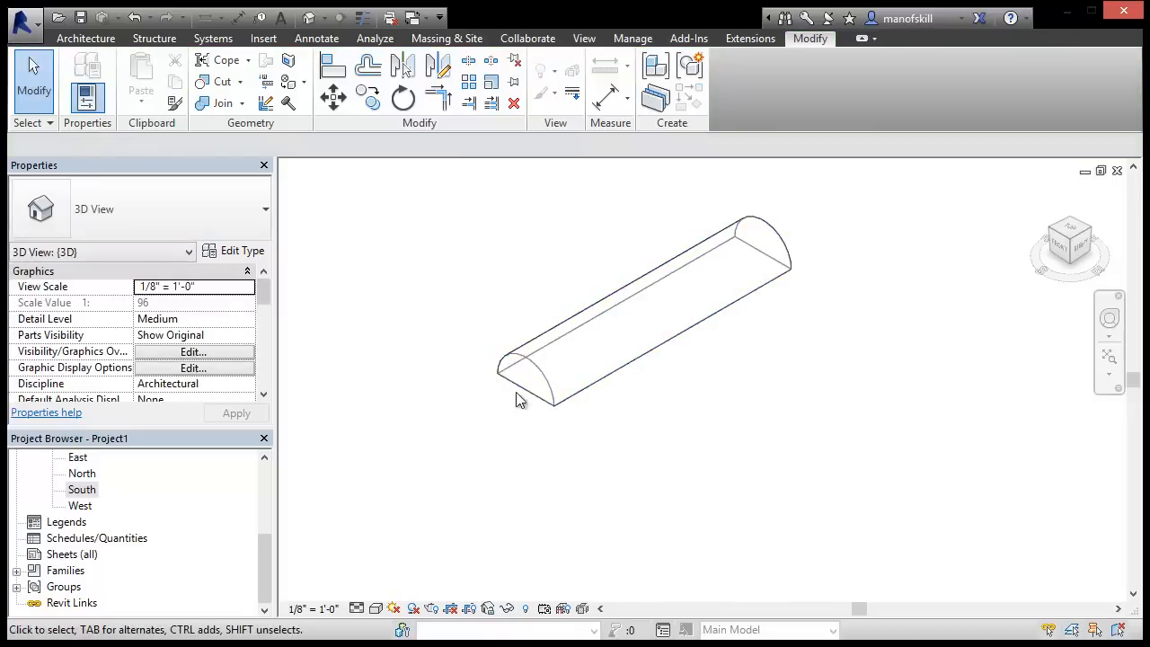
mouse_move(83, 507)
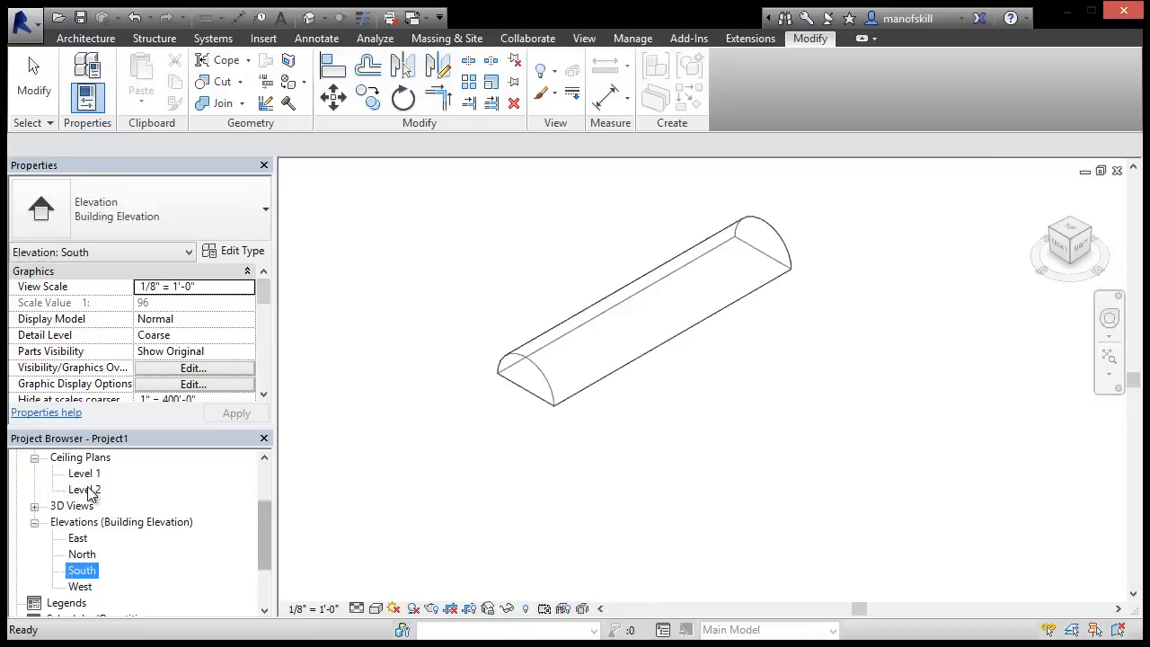
In the Level 2 ceiling plan, select the barrel mass and start a 90-degree rotated copy
double_click(84, 489)
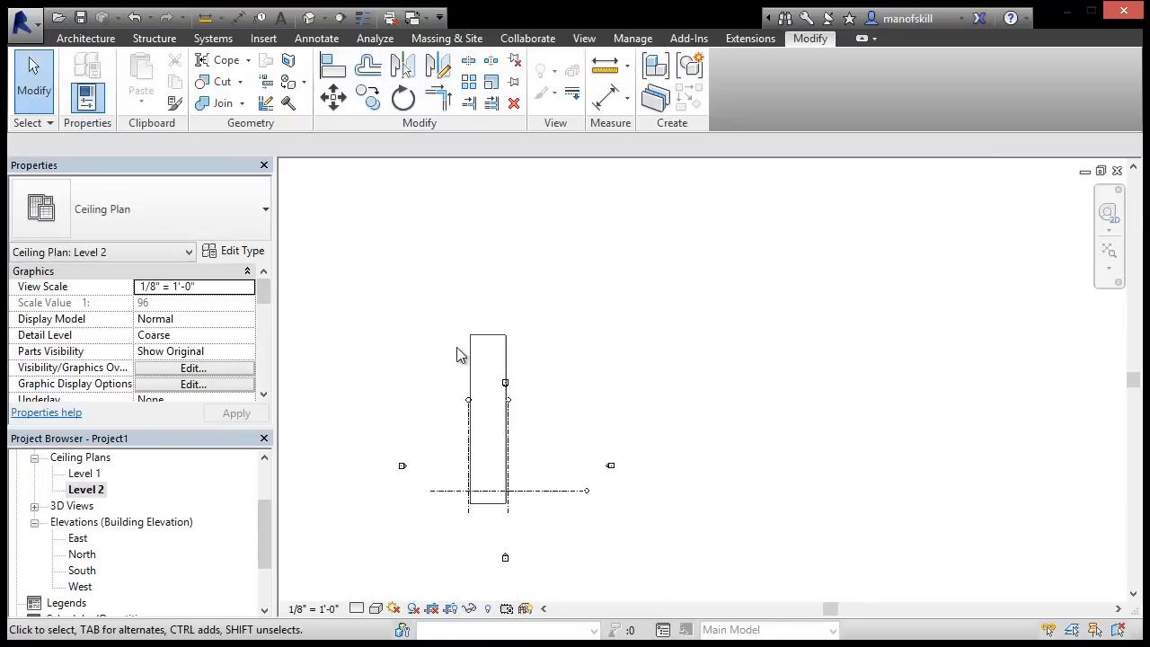
click(489, 404)
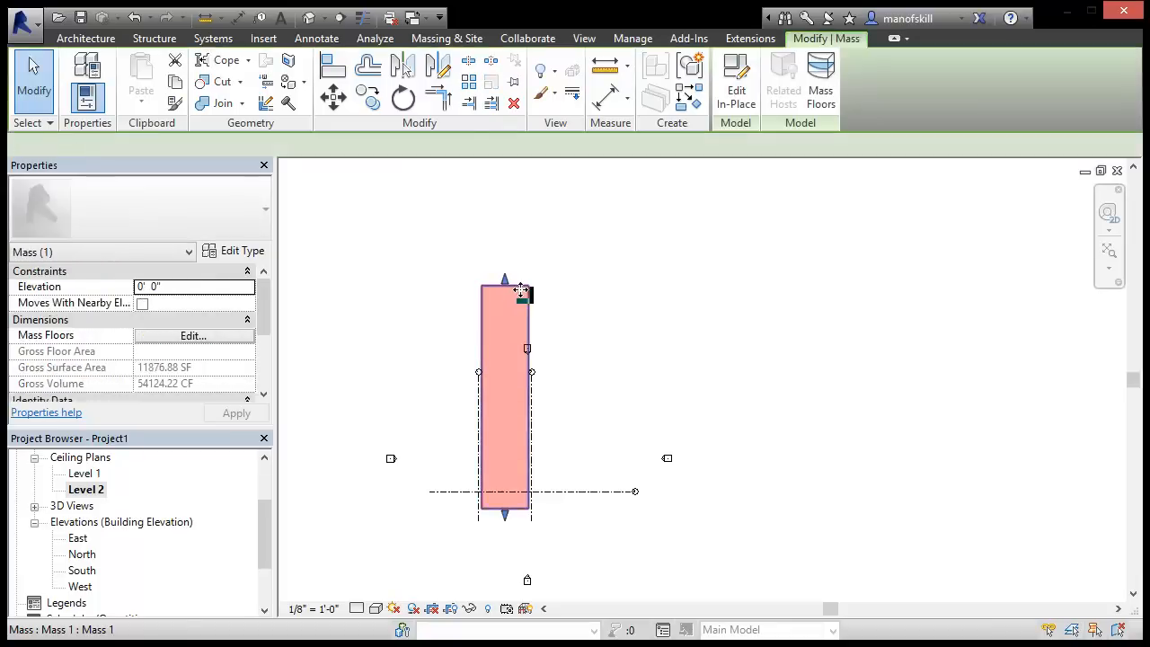
right_click(391, 458)
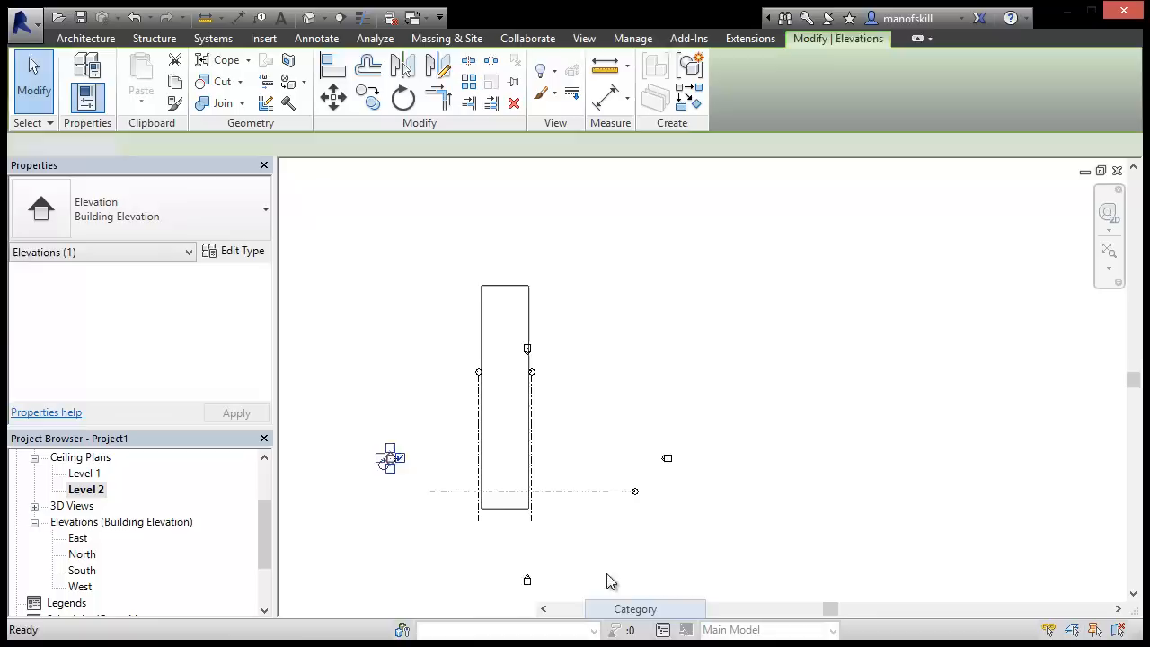
click(504, 395)
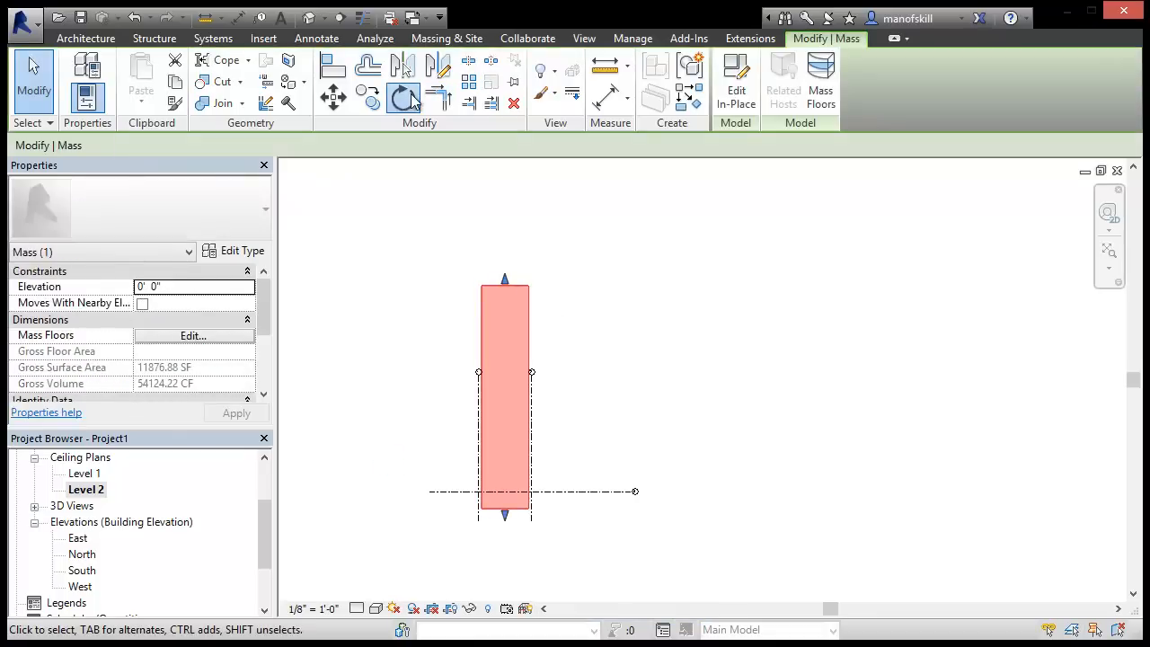
click(403, 97)
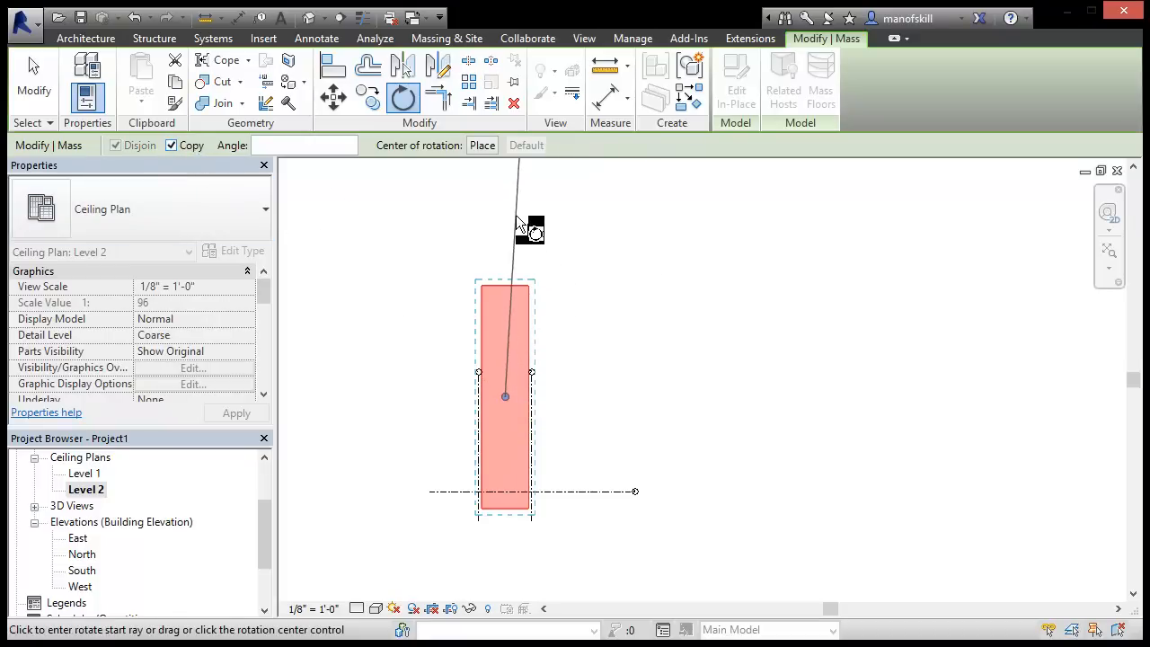
mouse_move(723, 404)
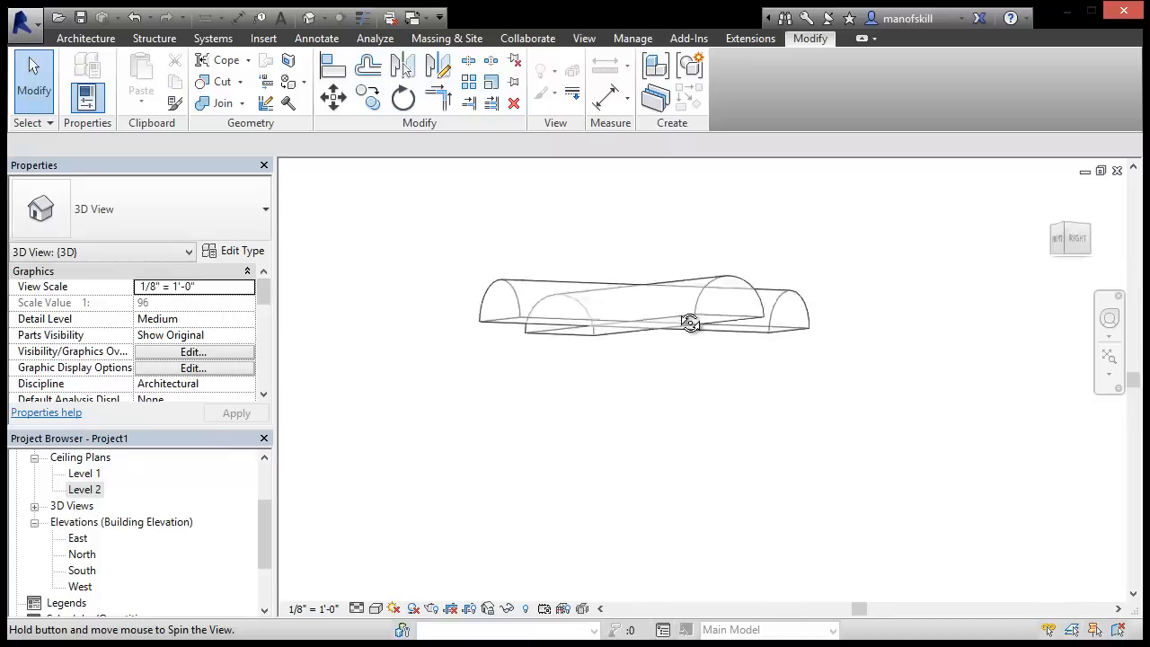
Join the original and rotated barrel masses with Join Geometry, orbiting to verify the cross
drag(690, 322, 726, 509)
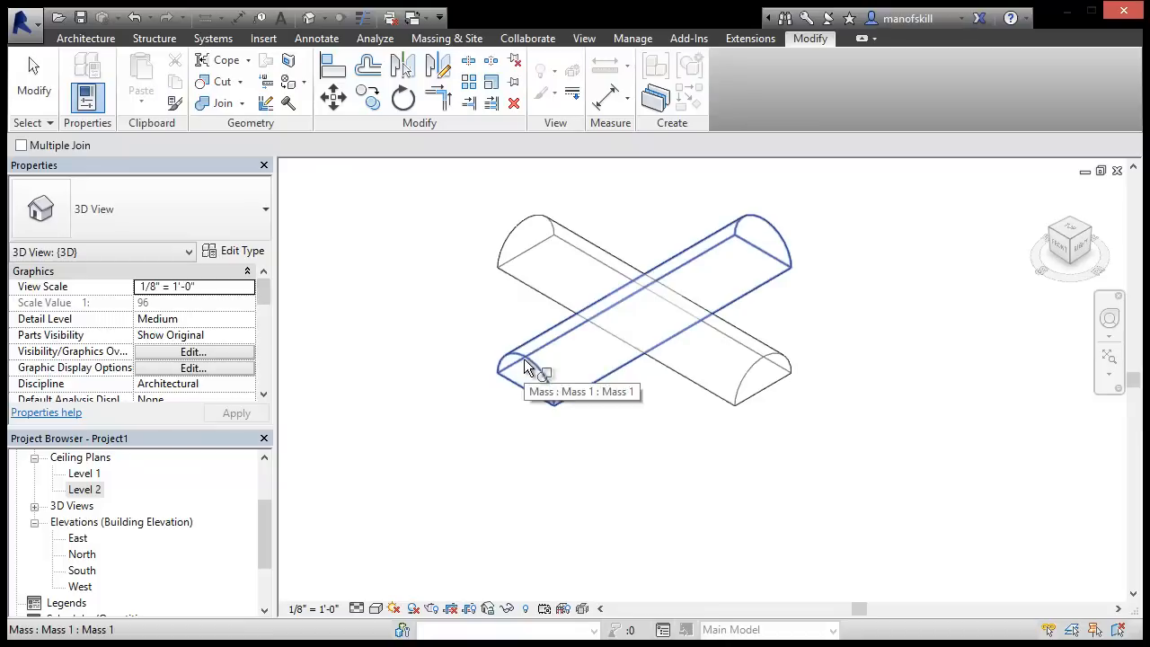
click(530, 237)
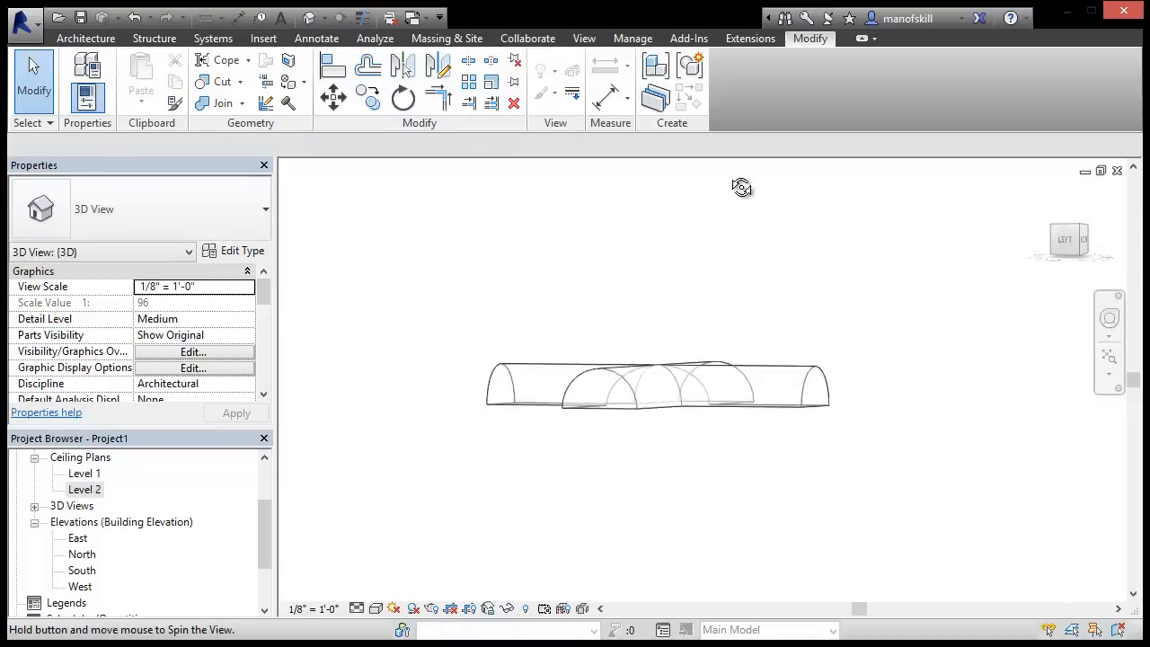
drag(741, 187, 467, 363)
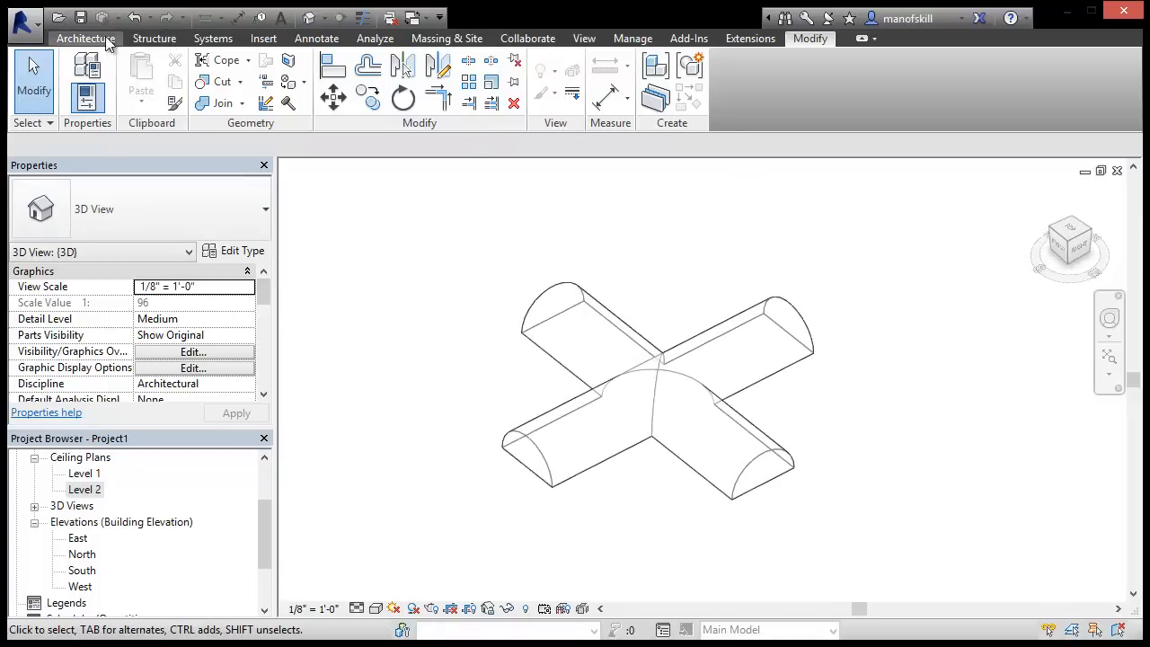
Create a roof using Roof by Face on the curved faces of both masses
click(86, 37)
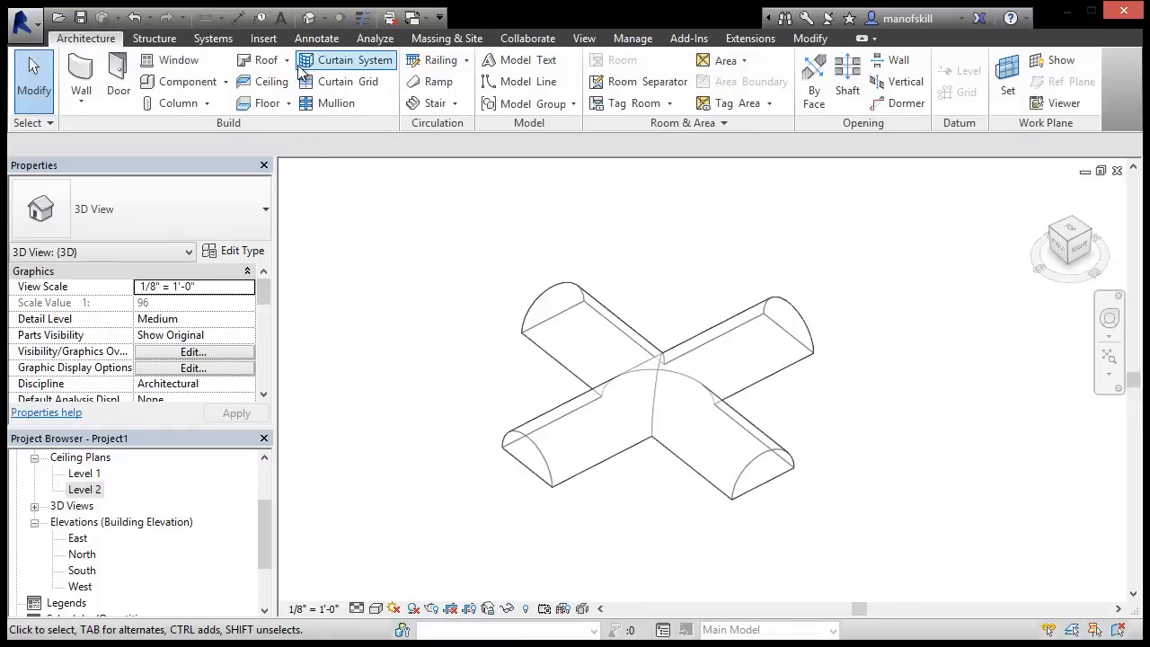
click(256, 59)
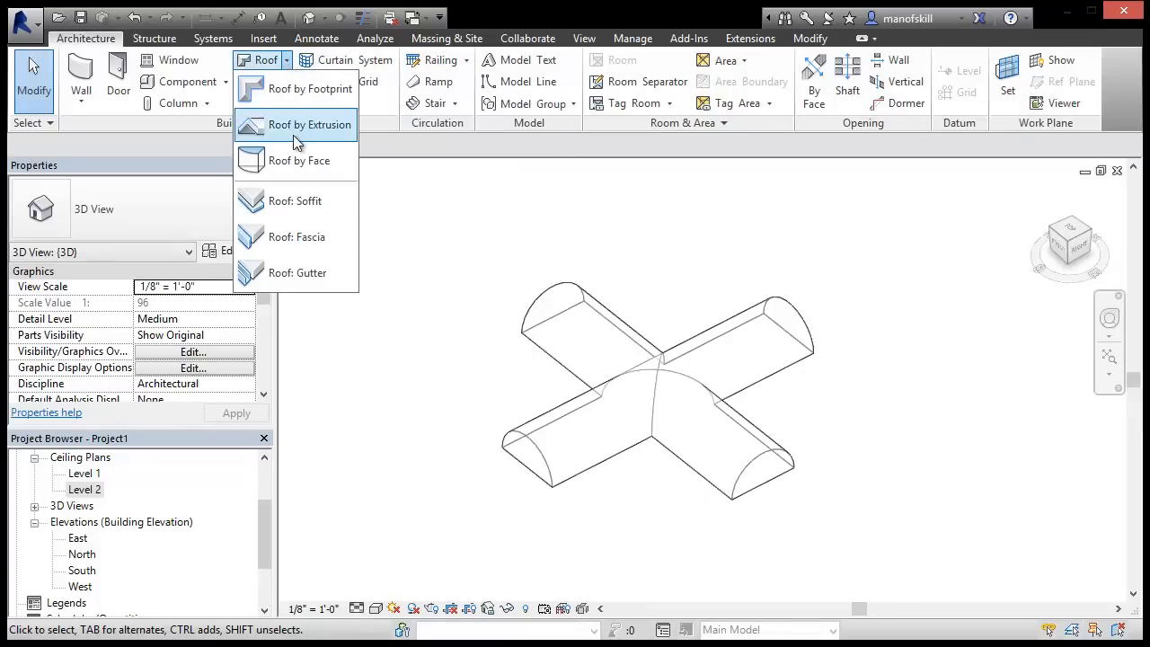
click(298, 160)
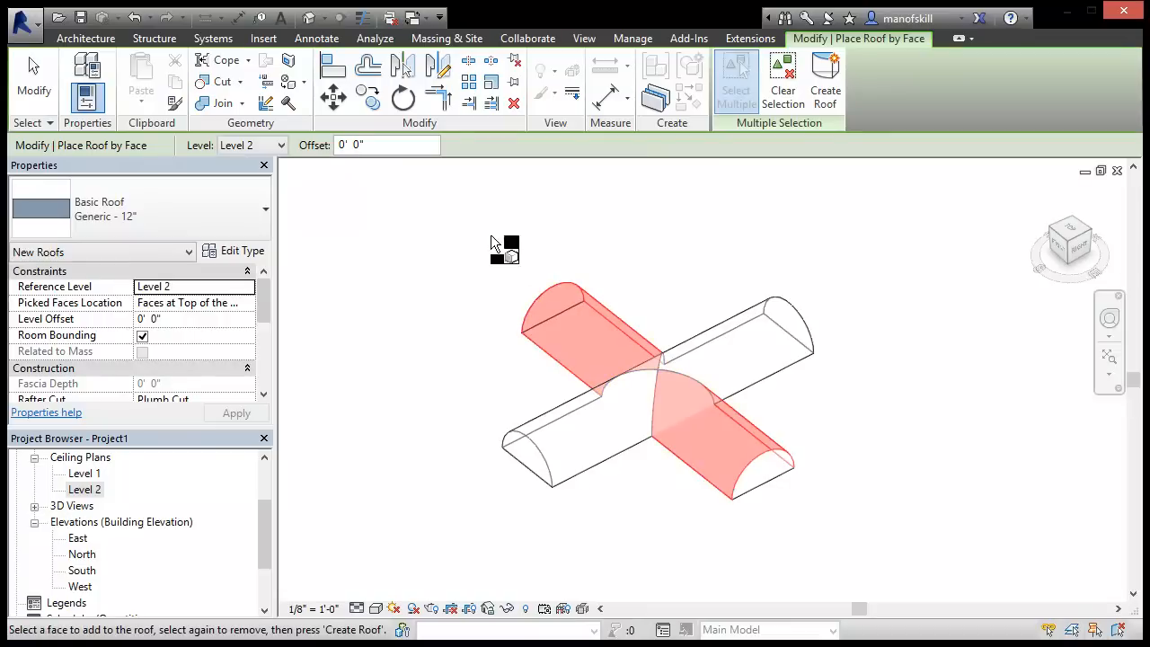
mouse_move(825, 85)
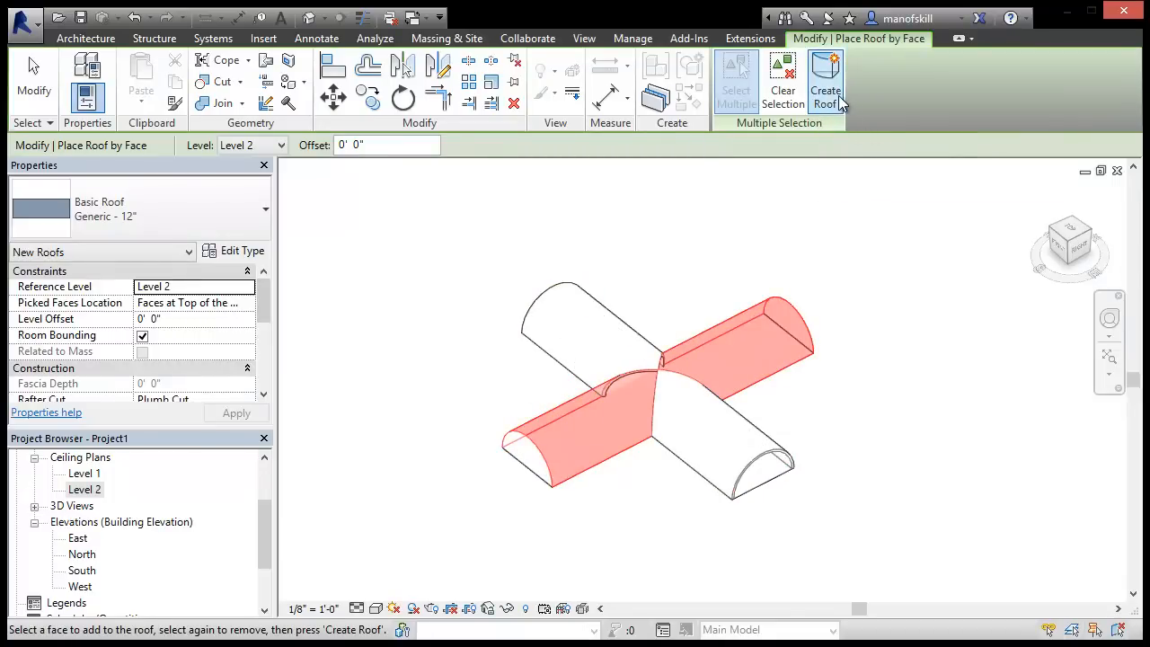
click(33, 81)
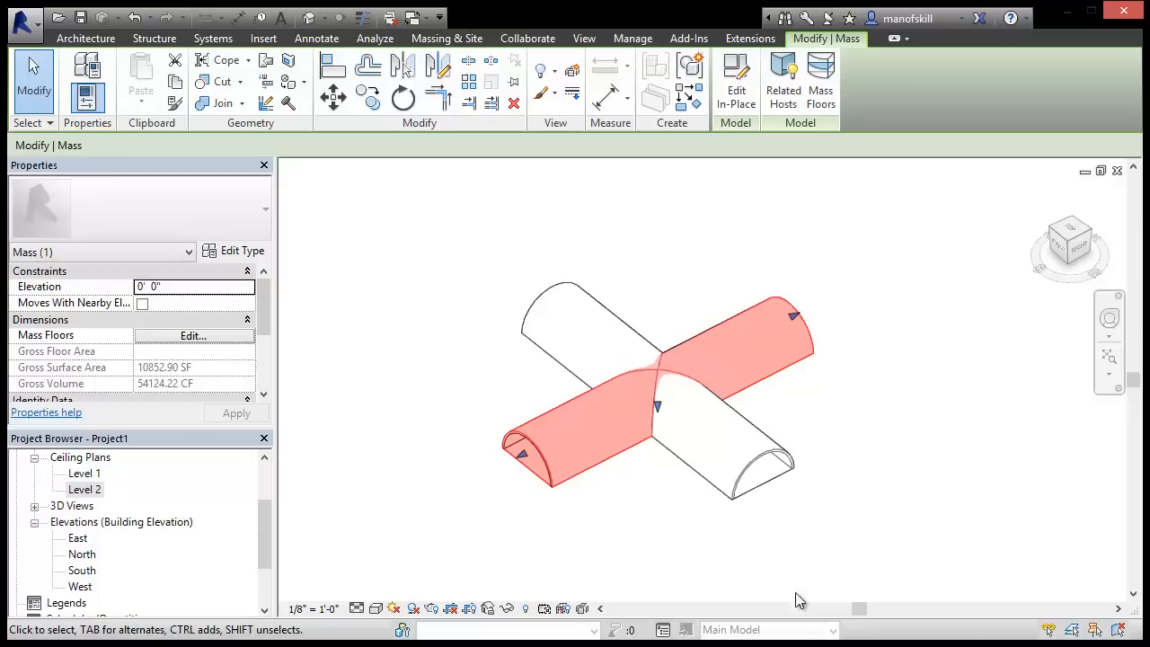
Hide both masses in the view, then zoom and orbit to inspect the cross-vault roof
click(763, 485)
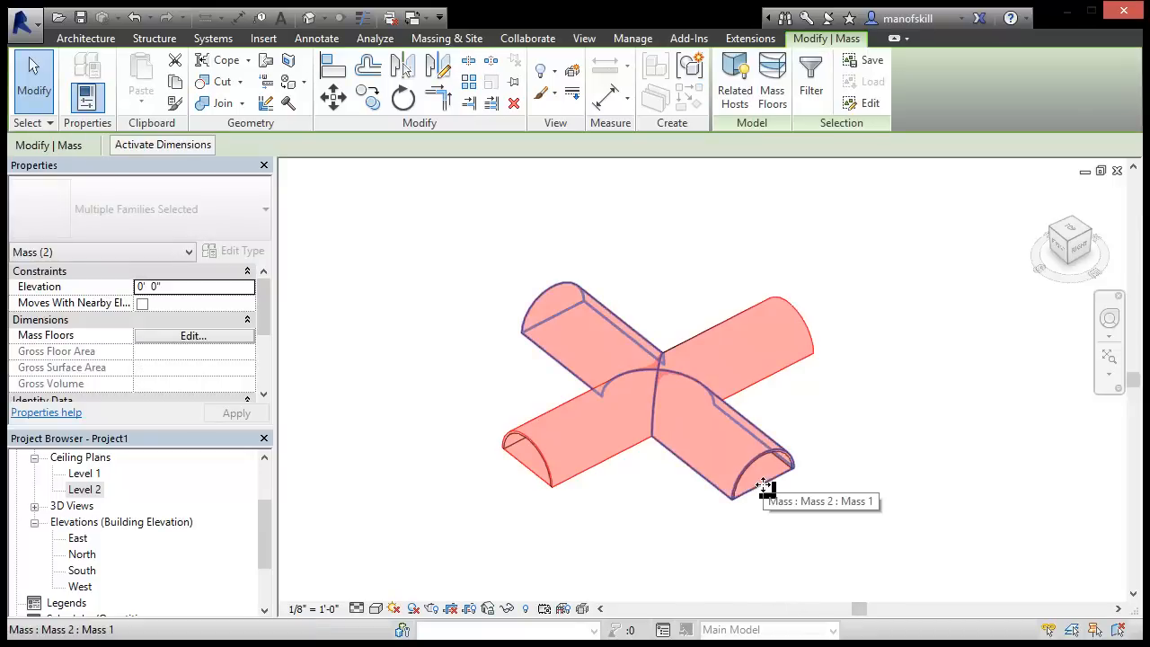
right_click(763, 485)
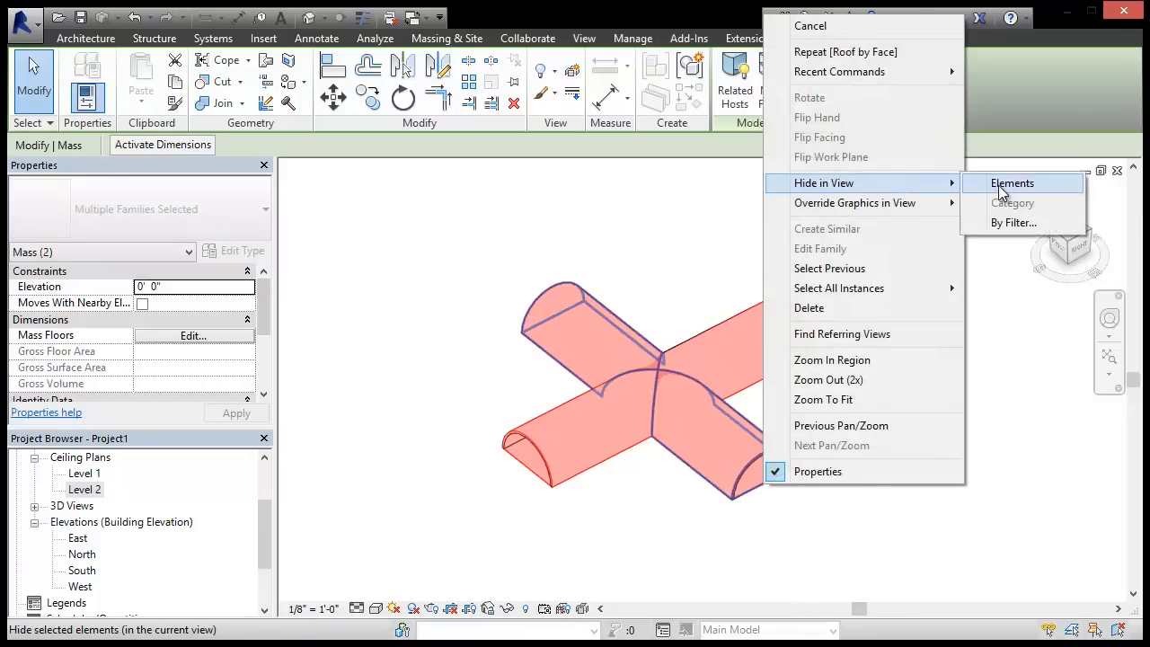
click(1012, 183)
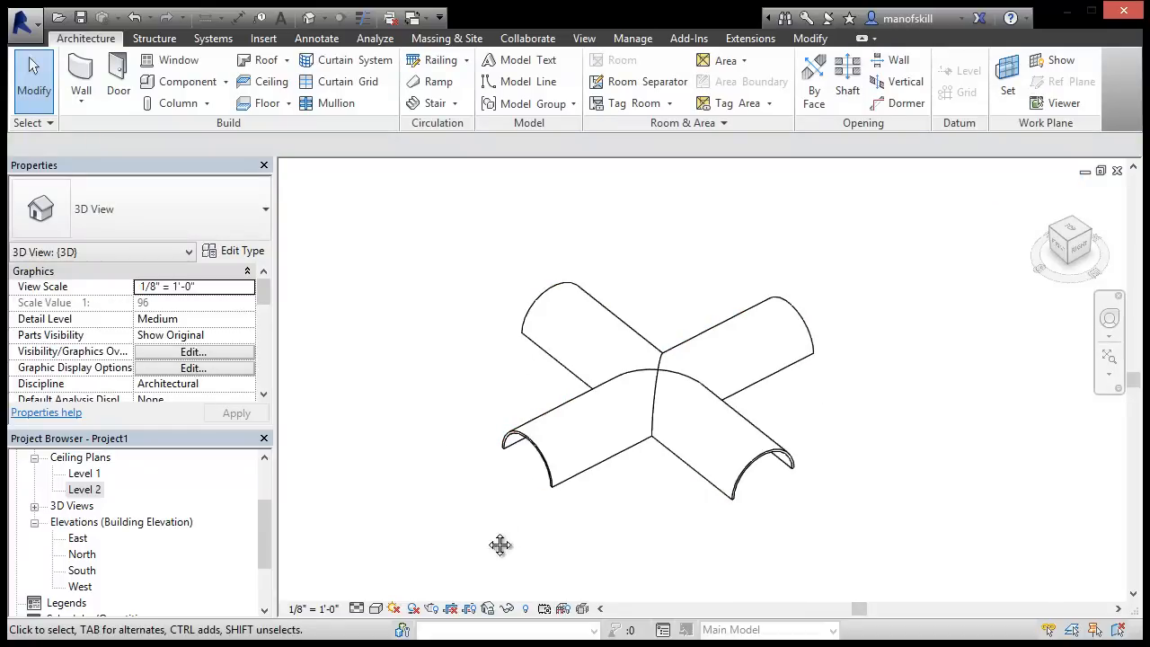
drag(500, 545, 735, 467)
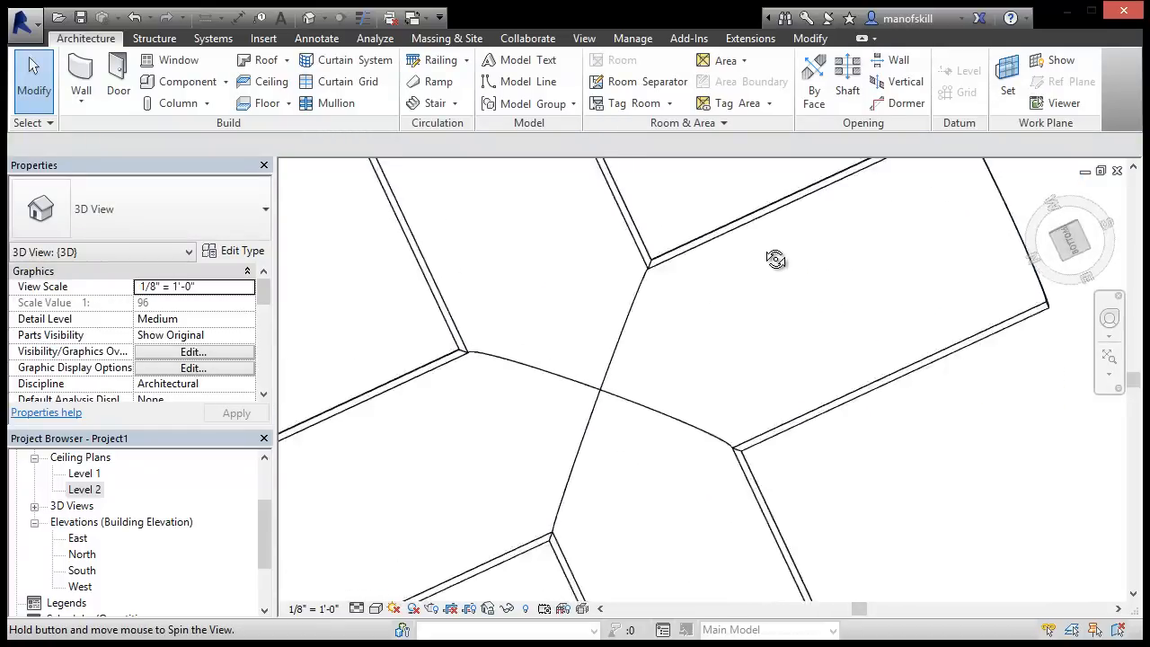
drag(776, 258, 602, 353)
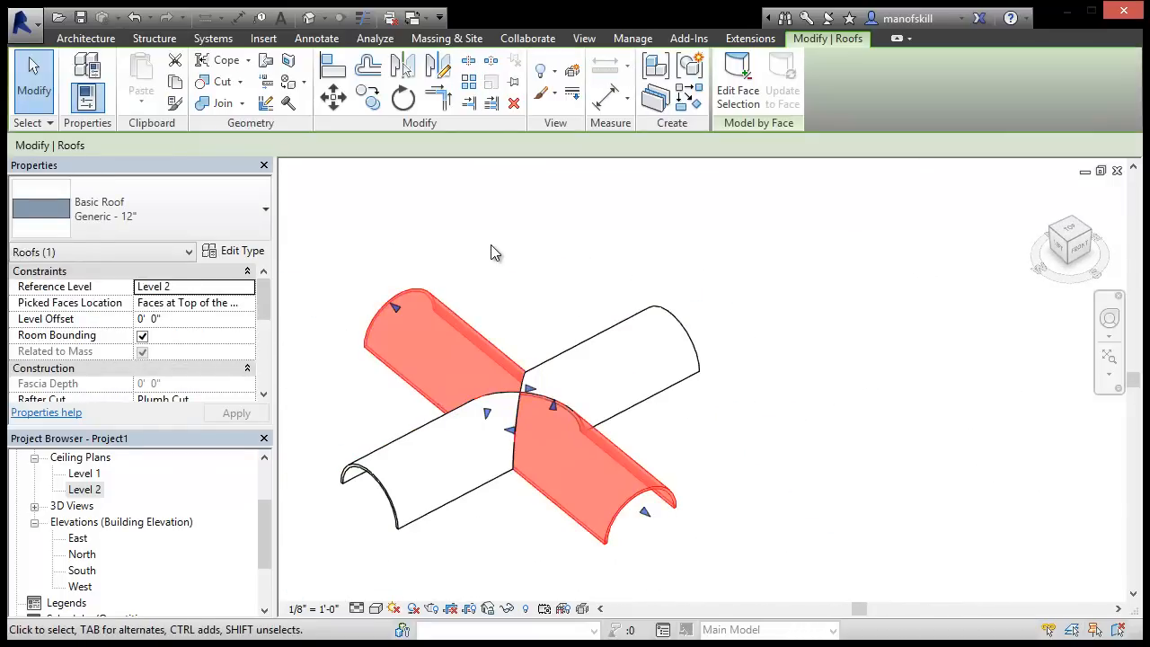
click(494, 251)
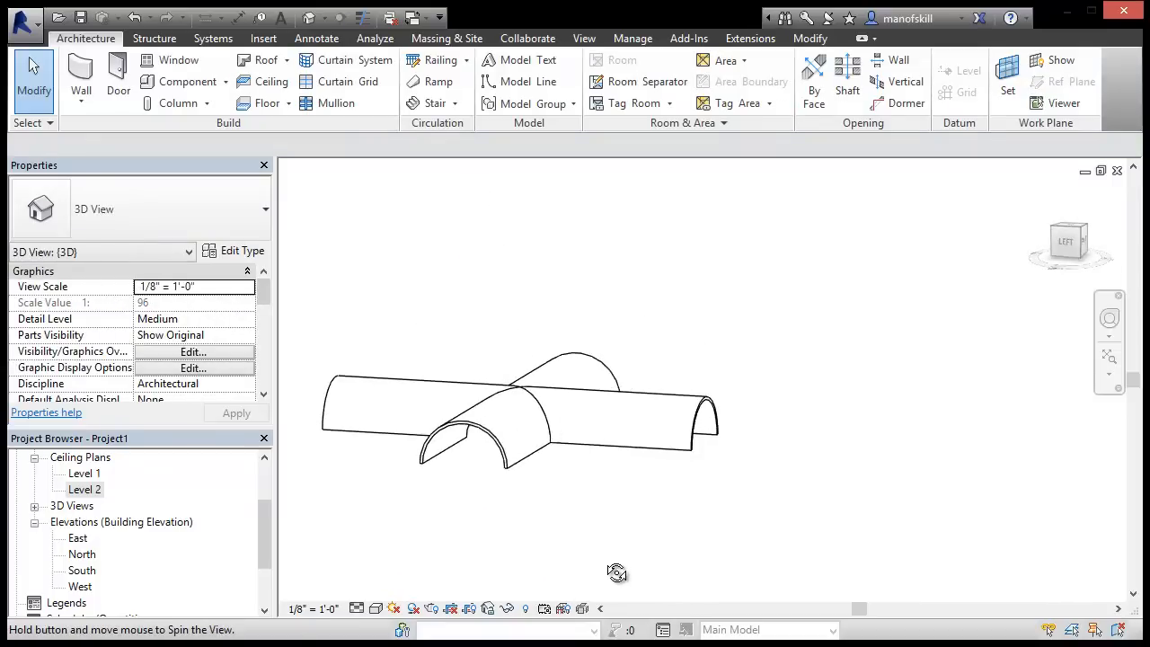
drag(617, 572, 626, 423)
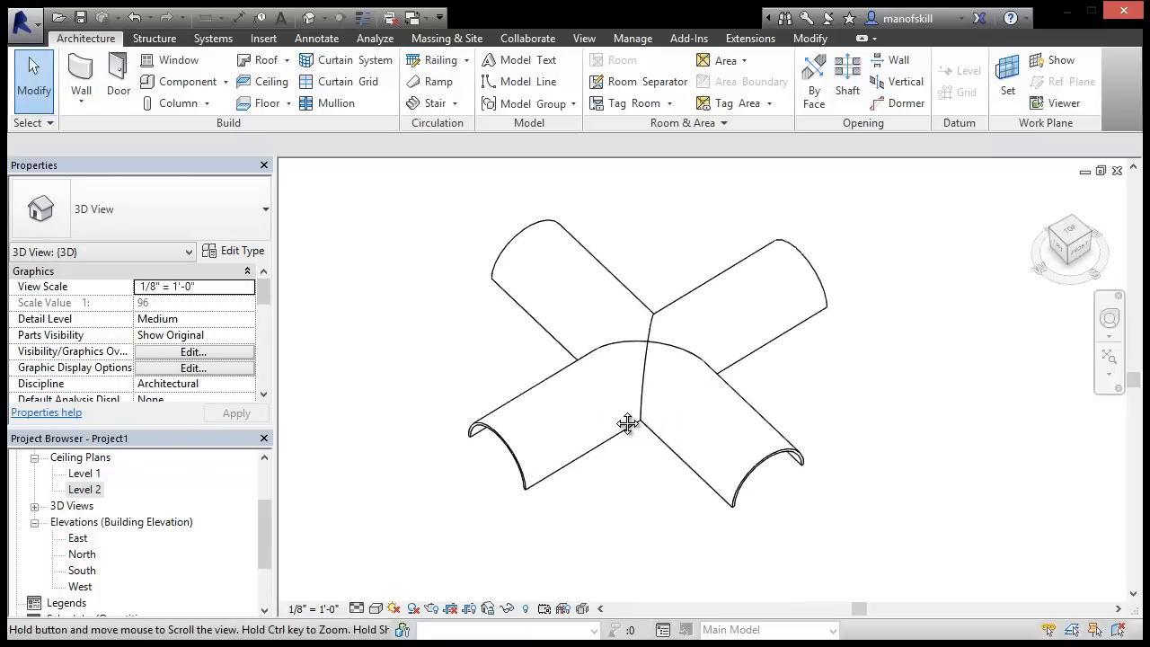